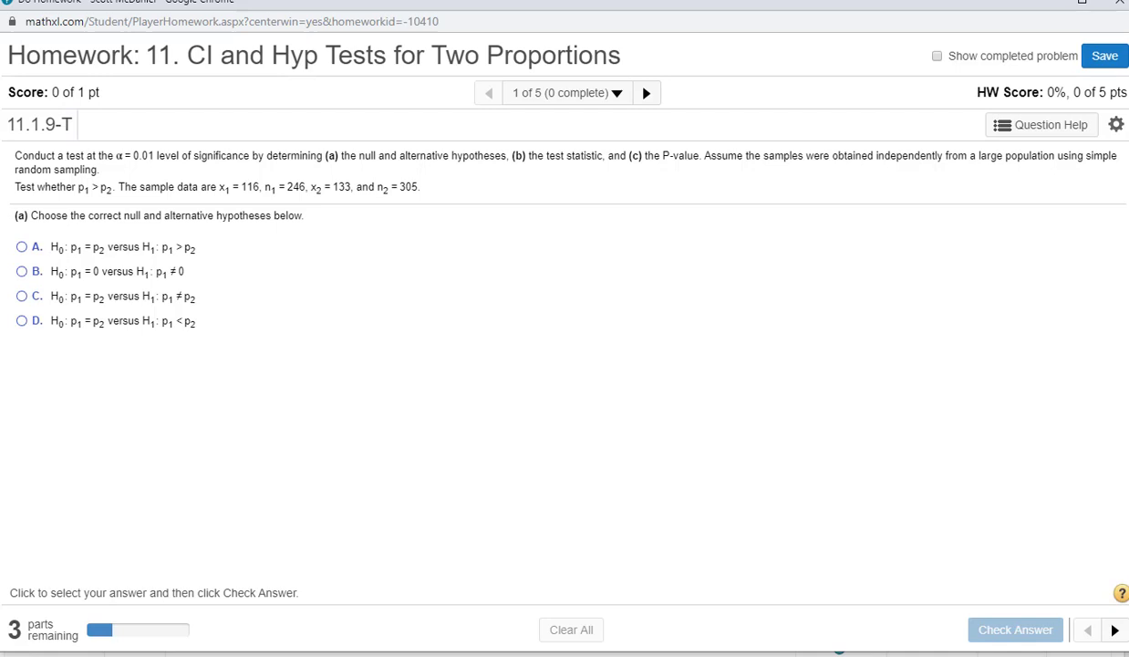
pyautogui.moveTo(160, 329)
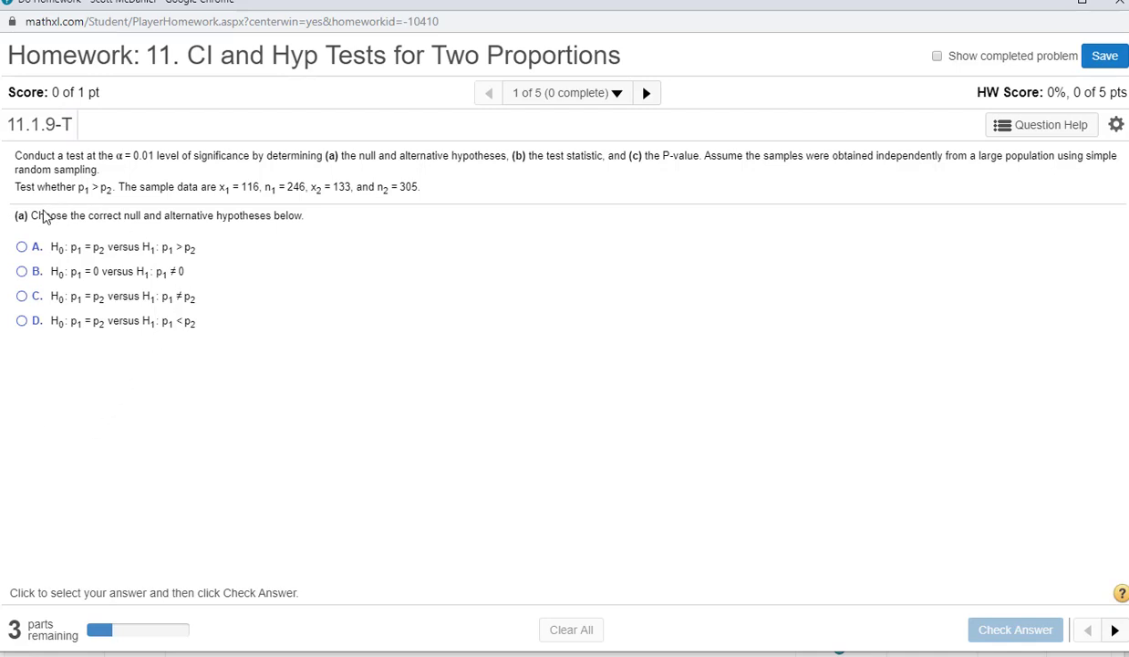
pyautogui.moveTo(103, 202)
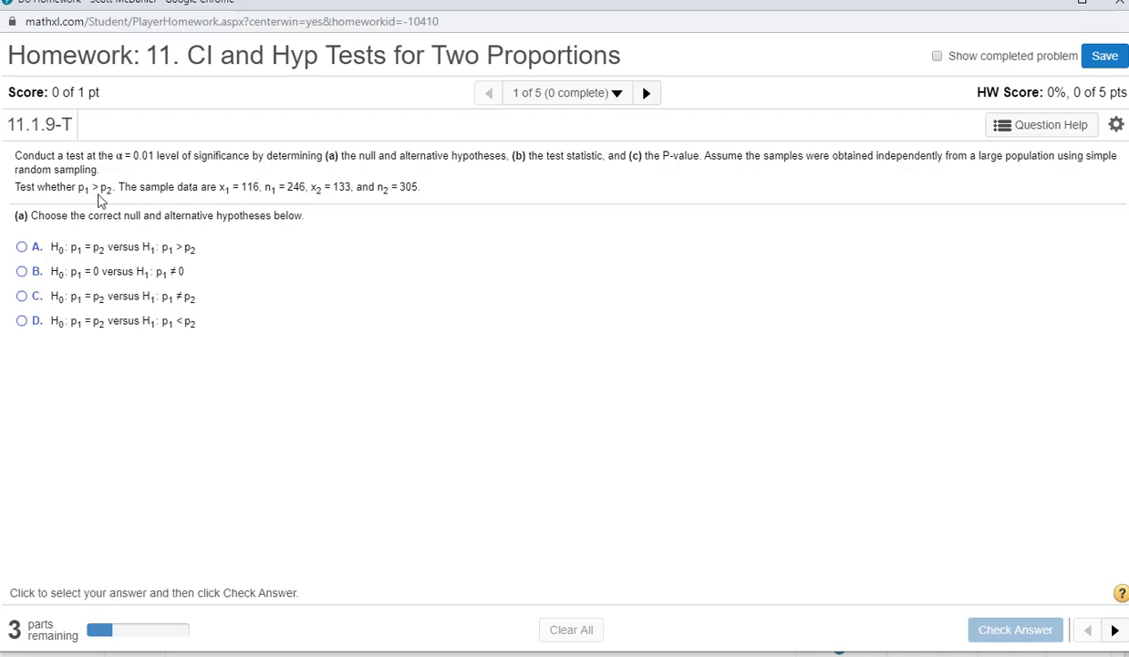
pyautogui.moveTo(180, 203)
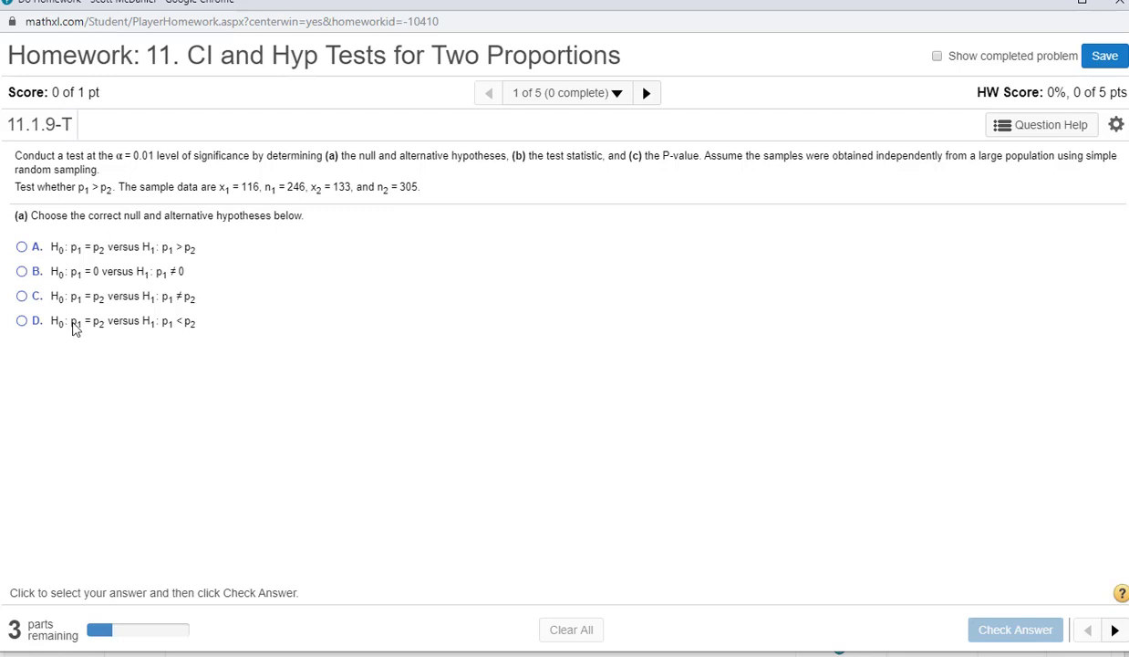
pyautogui.moveTo(80, 340)
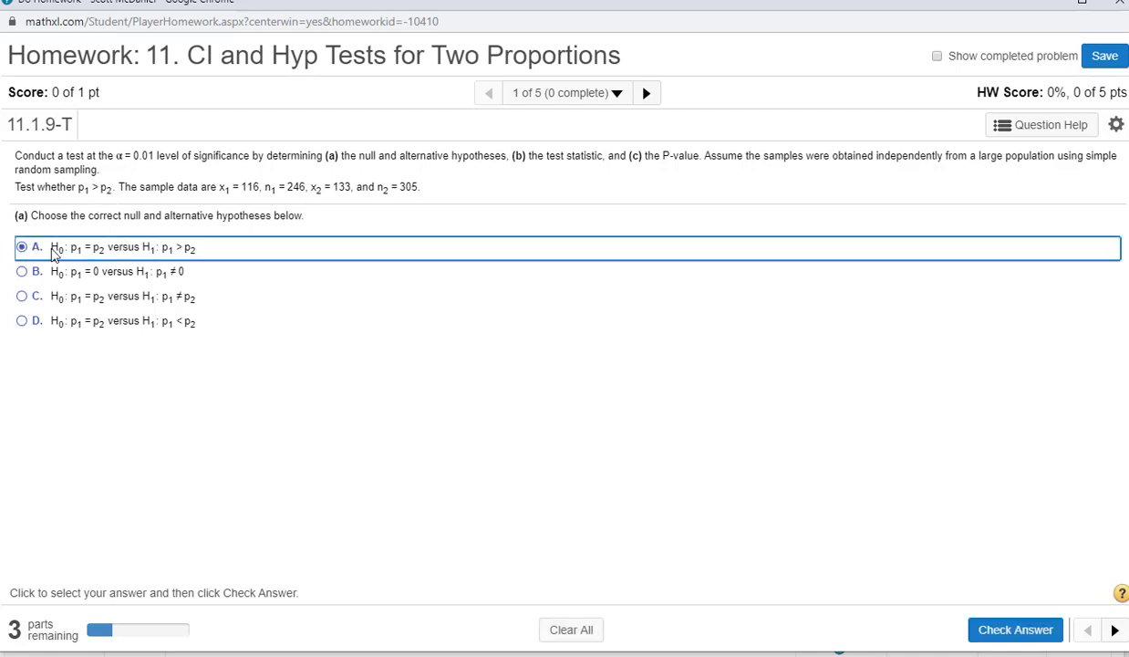
# Step: Submit the part (a) hypotheses for checking to reveal the z0 question
pyautogui.click(1016, 630)
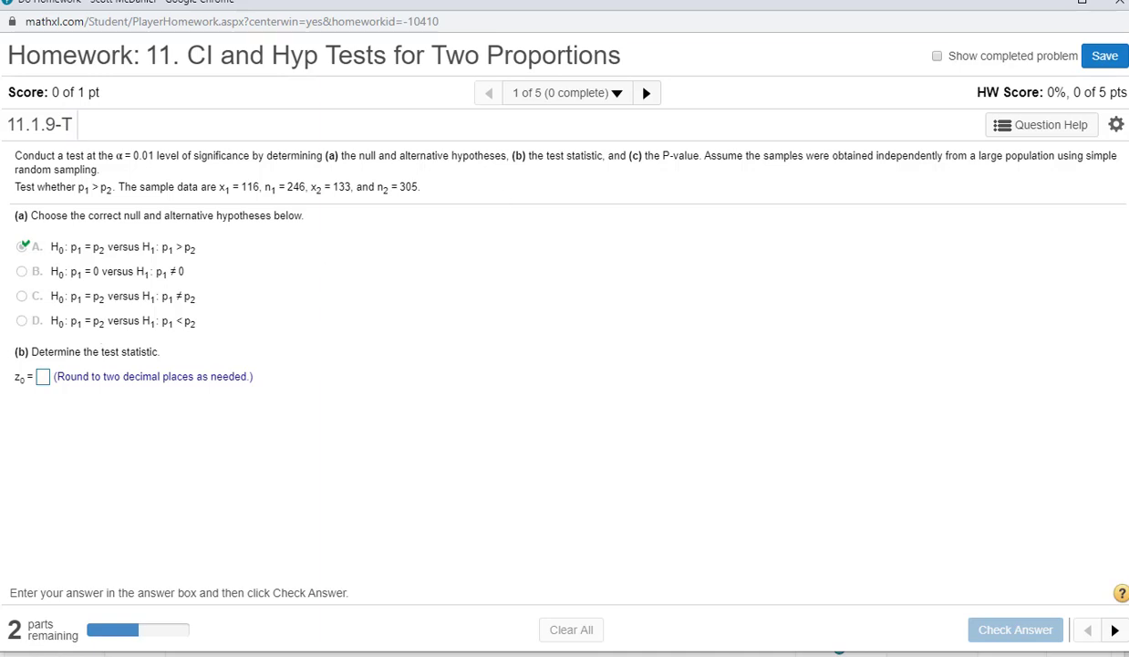
pyautogui.moveTo(134, 440)
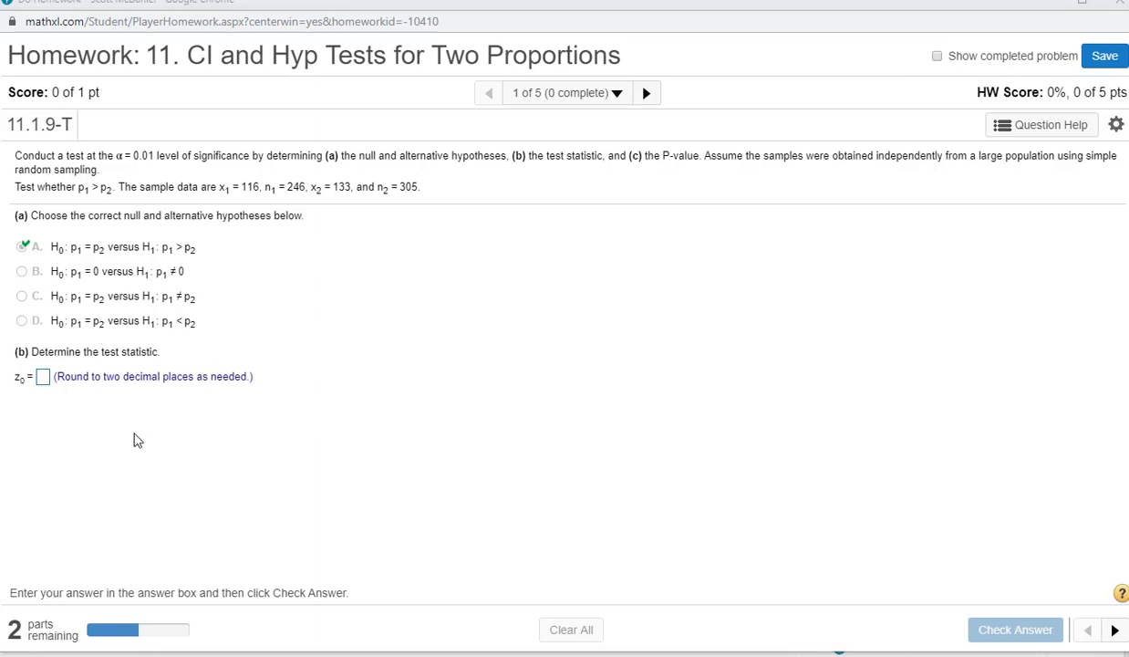
pyautogui.moveTo(280, 441)
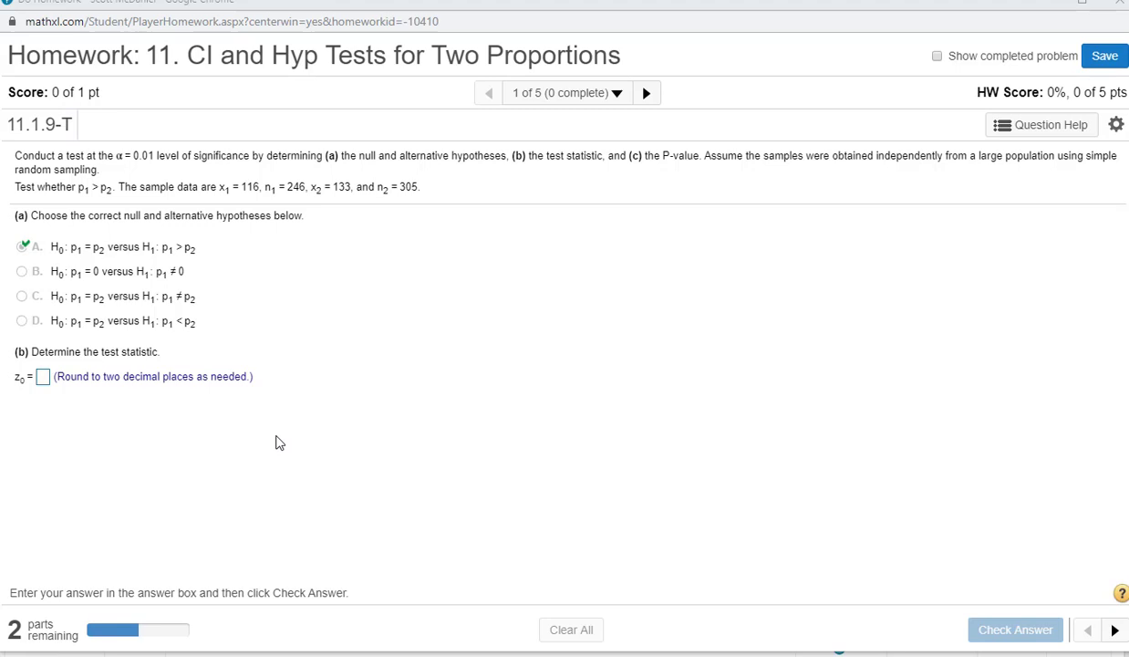
pyautogui.moveTo(507, 294)
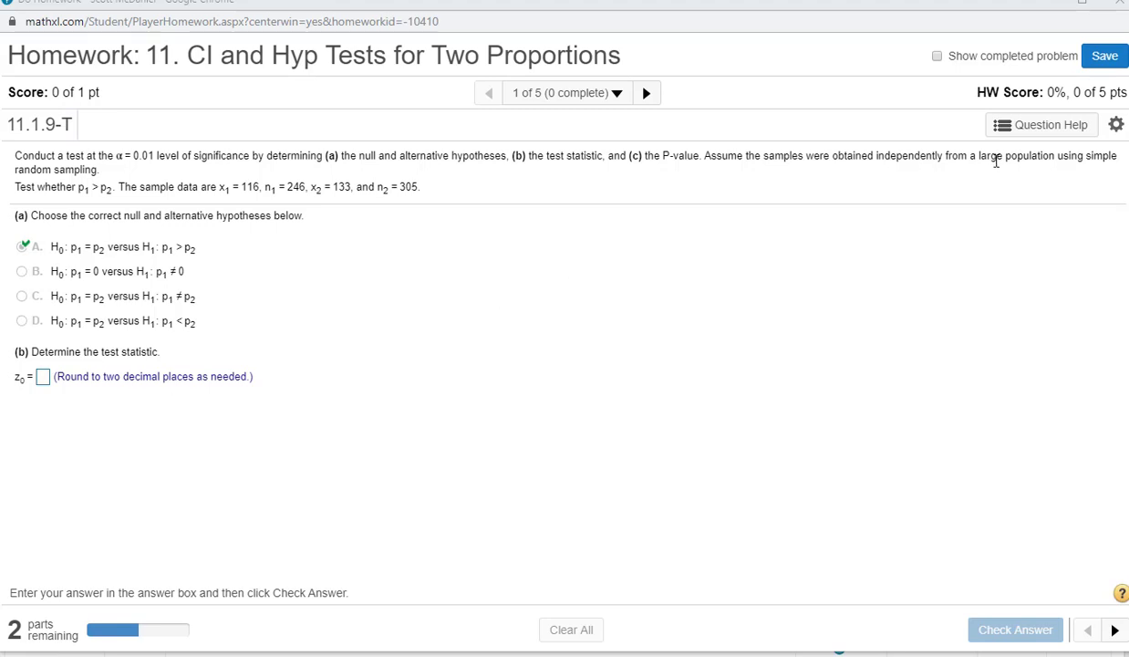
pyautogui.click(1041, 124)
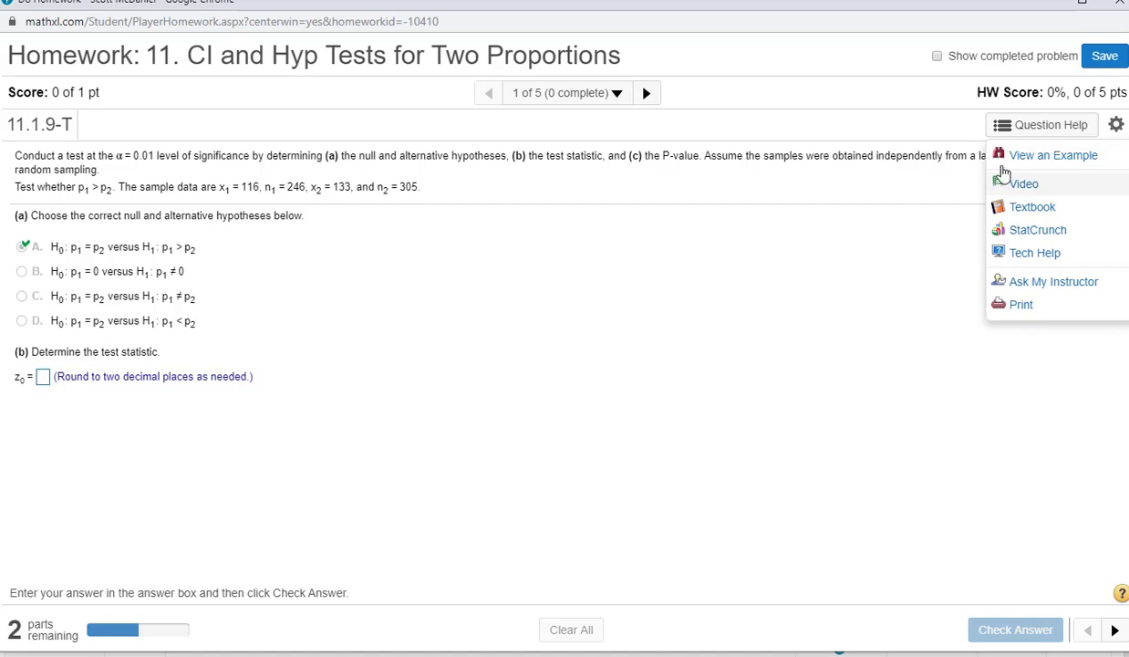
pyautogui.click(1054, 154)
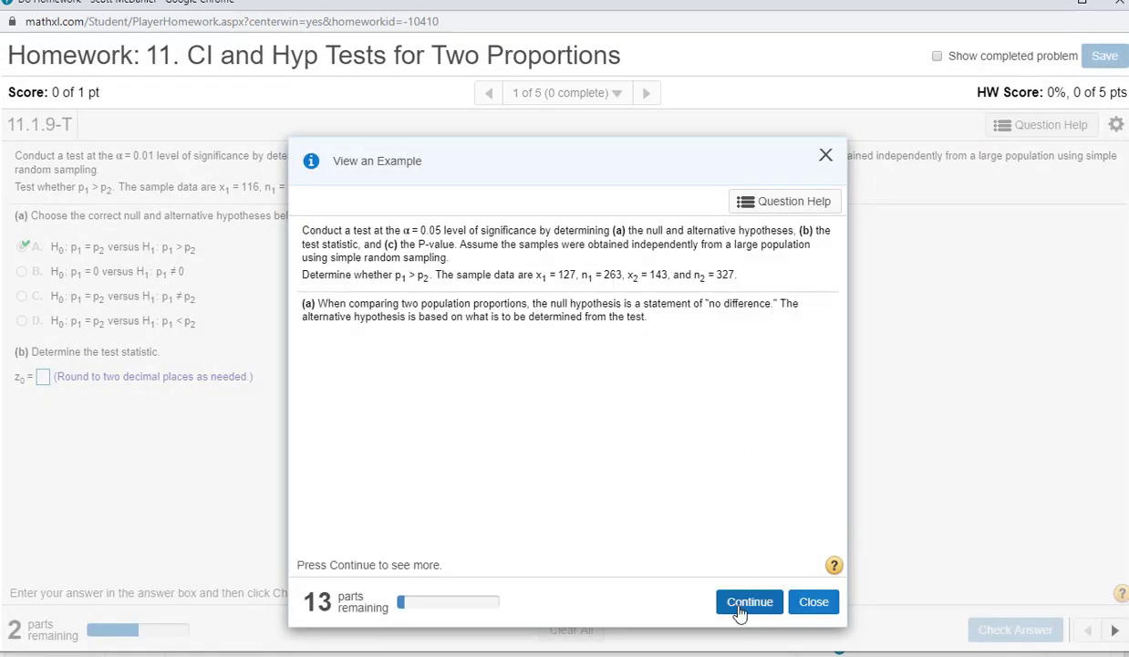
pyautogui.click(750, 601)
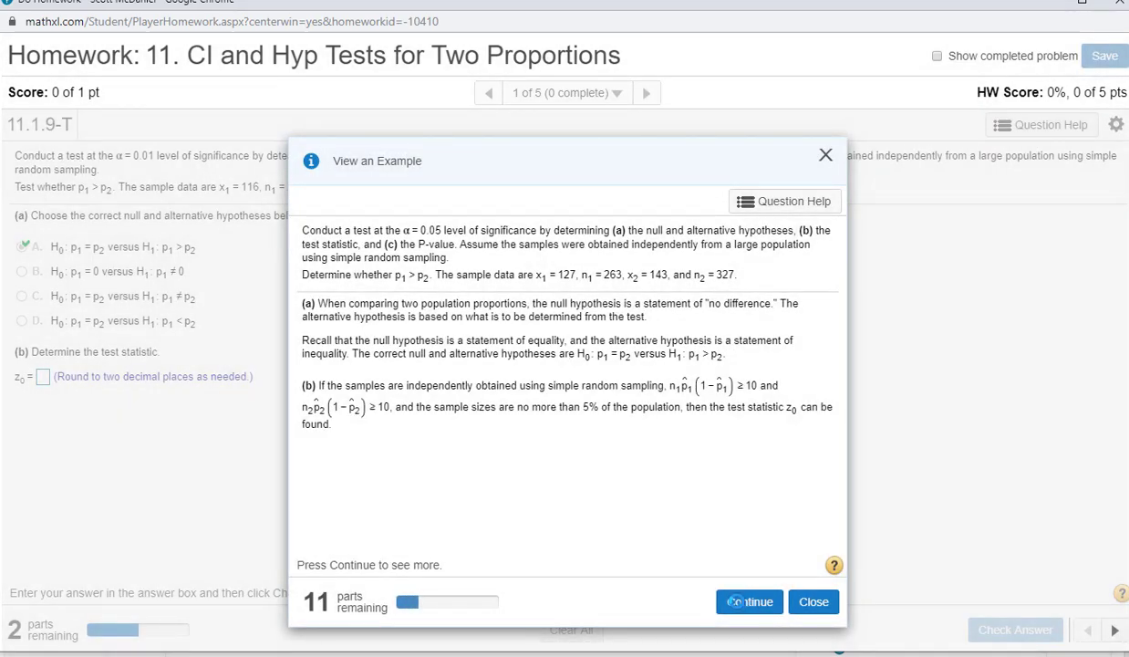
pyautogui.click(749, 601)
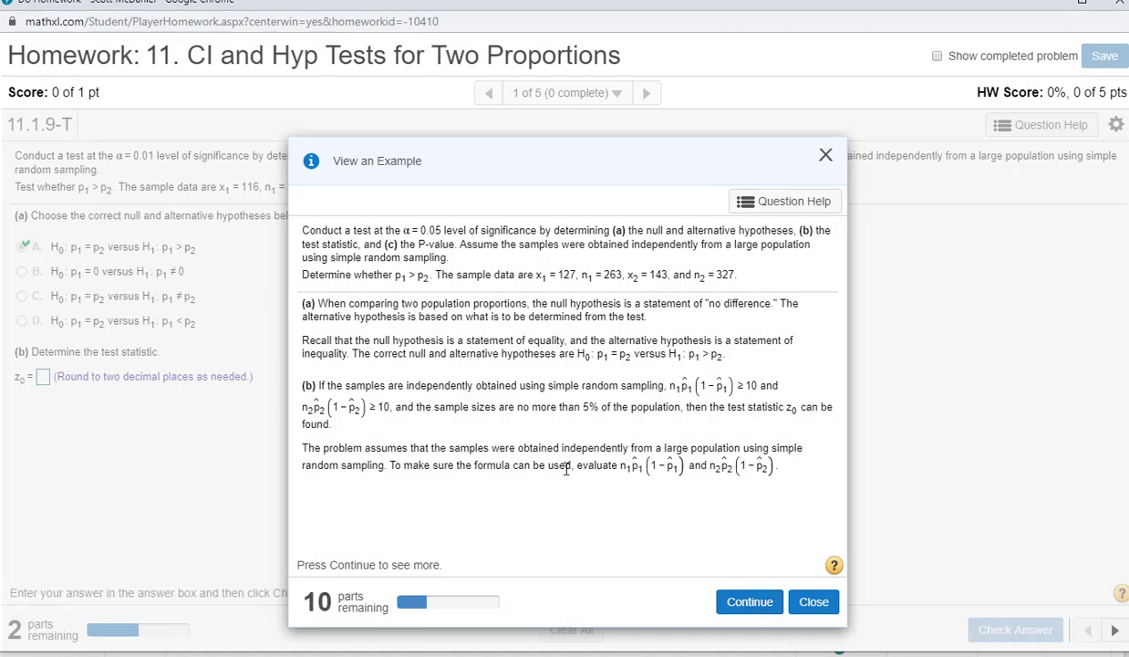
pyautogui.click(749, 601)
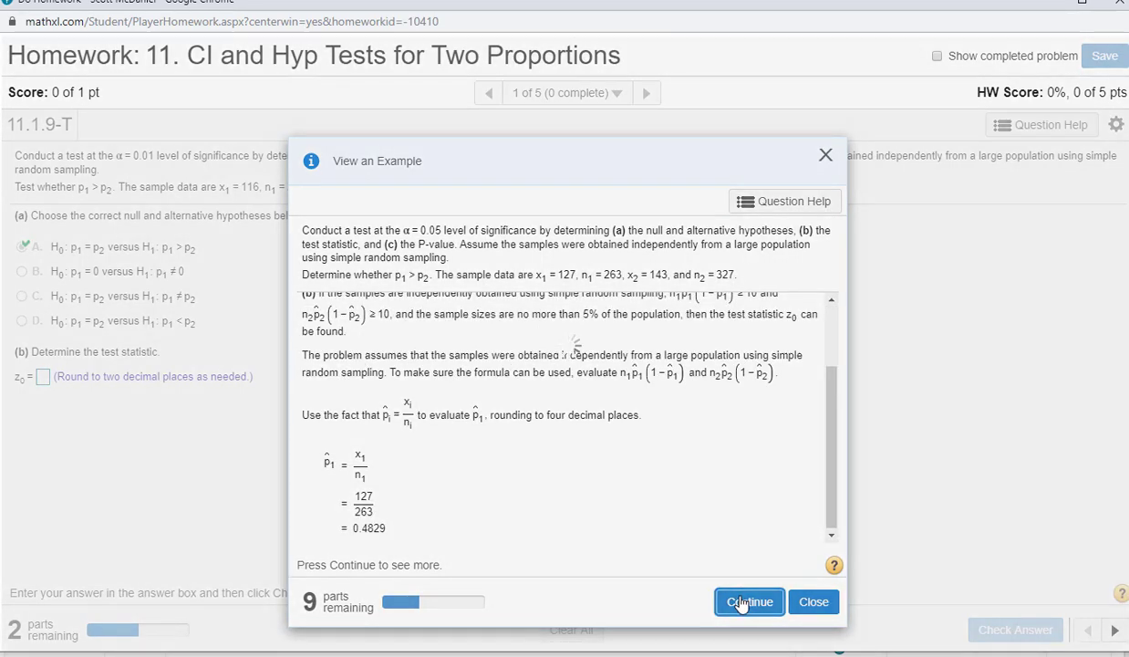
pyautogui.click(749, 601)
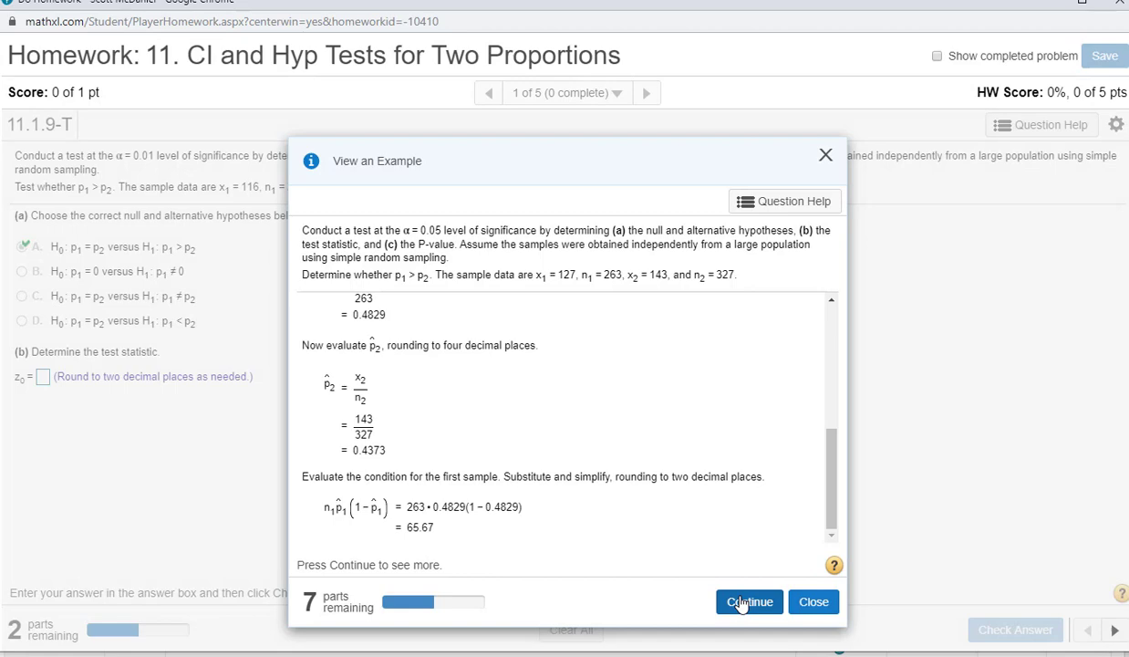
pyautogui.click(748, 601)
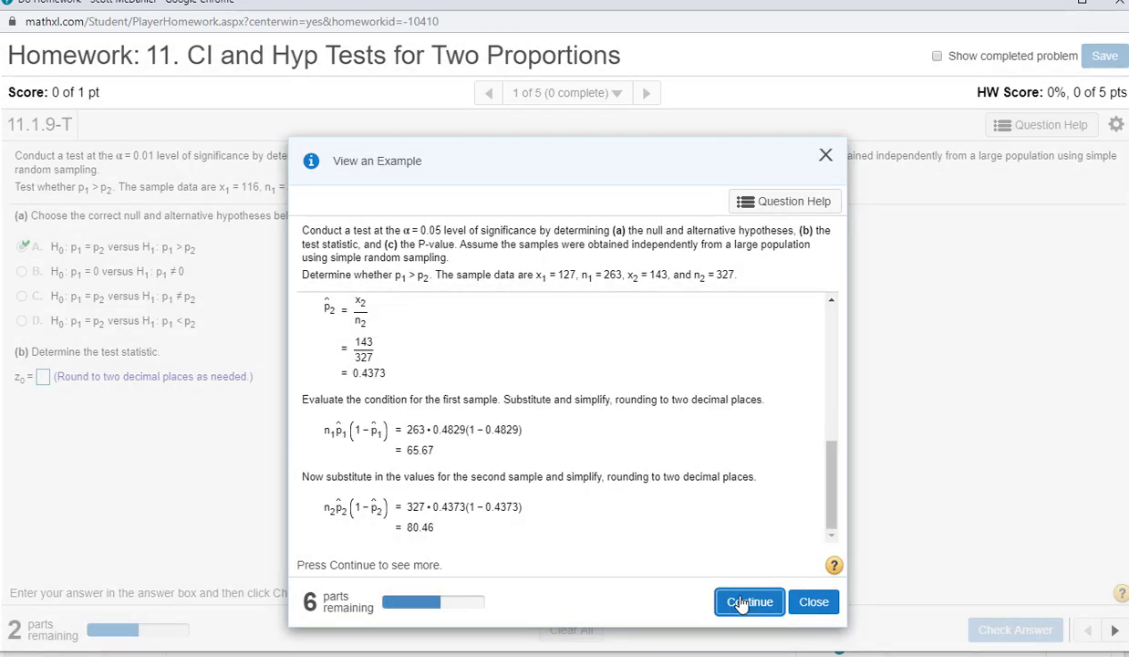
pyautogui.click(749, 601)
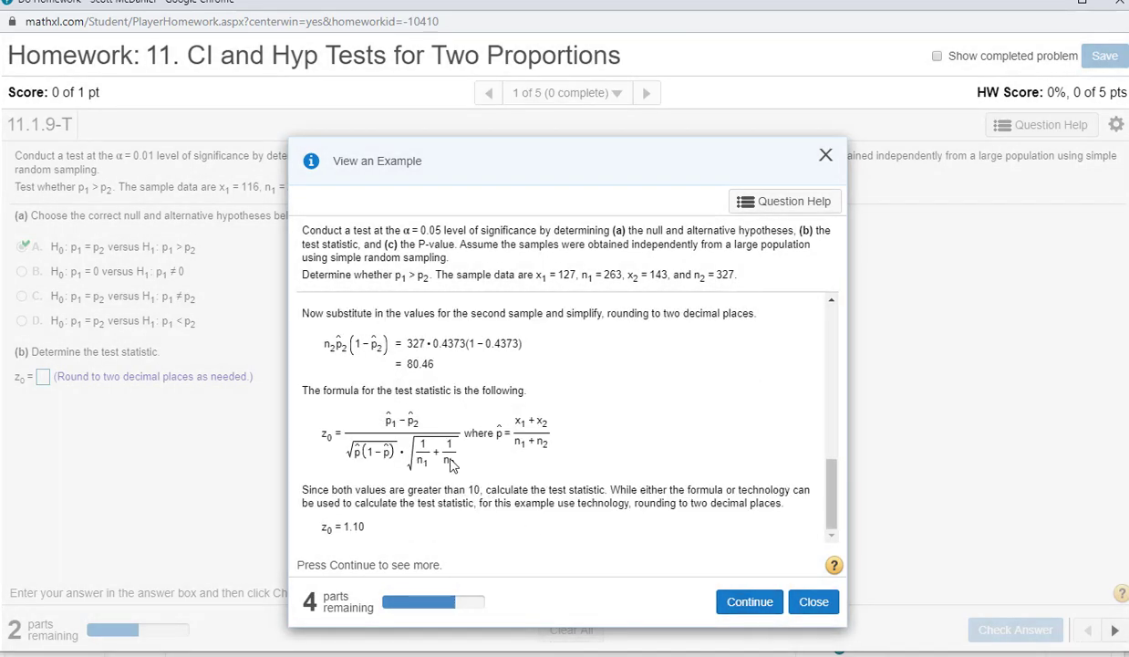
pyautogui.moveTo(698, 533)
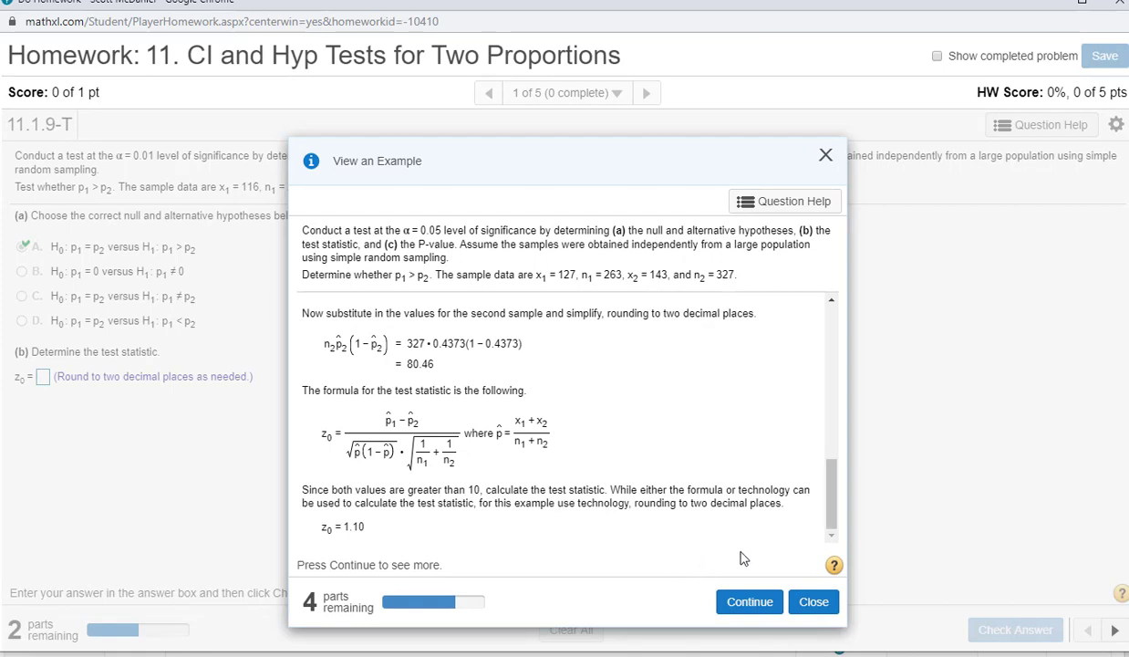
pyautogui.click(814, 602)
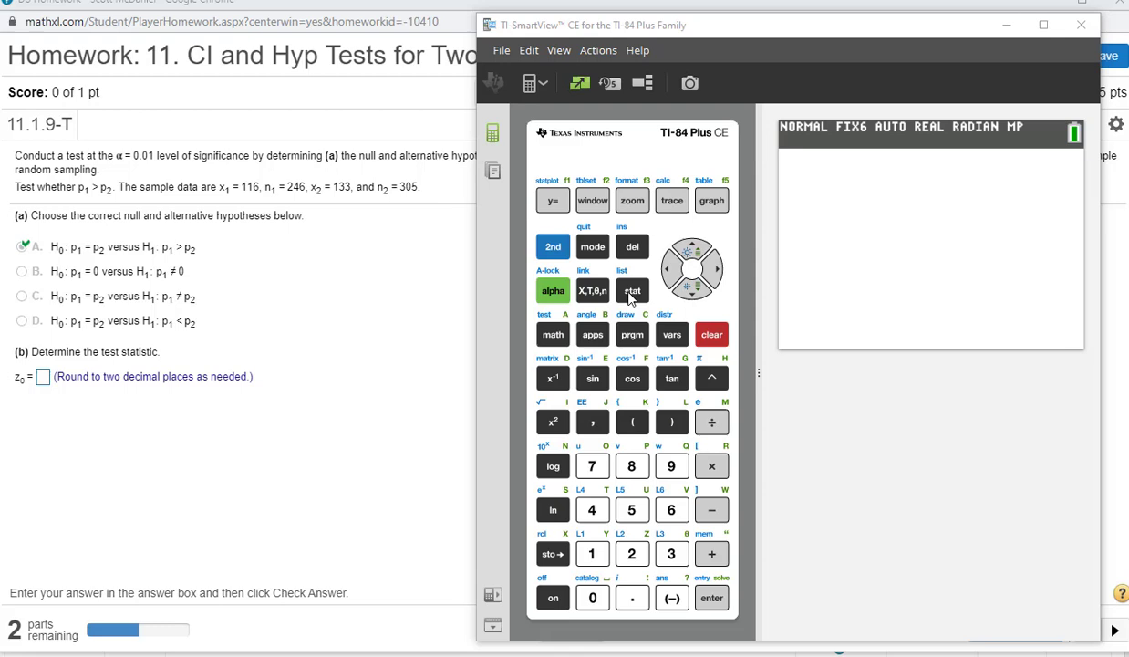
# Step: Run 2-PropZTest with 116/246 vs 133/305, p1>p2, giving z=0.831885 and p=0.202737
pyautogui.click(633, 290)
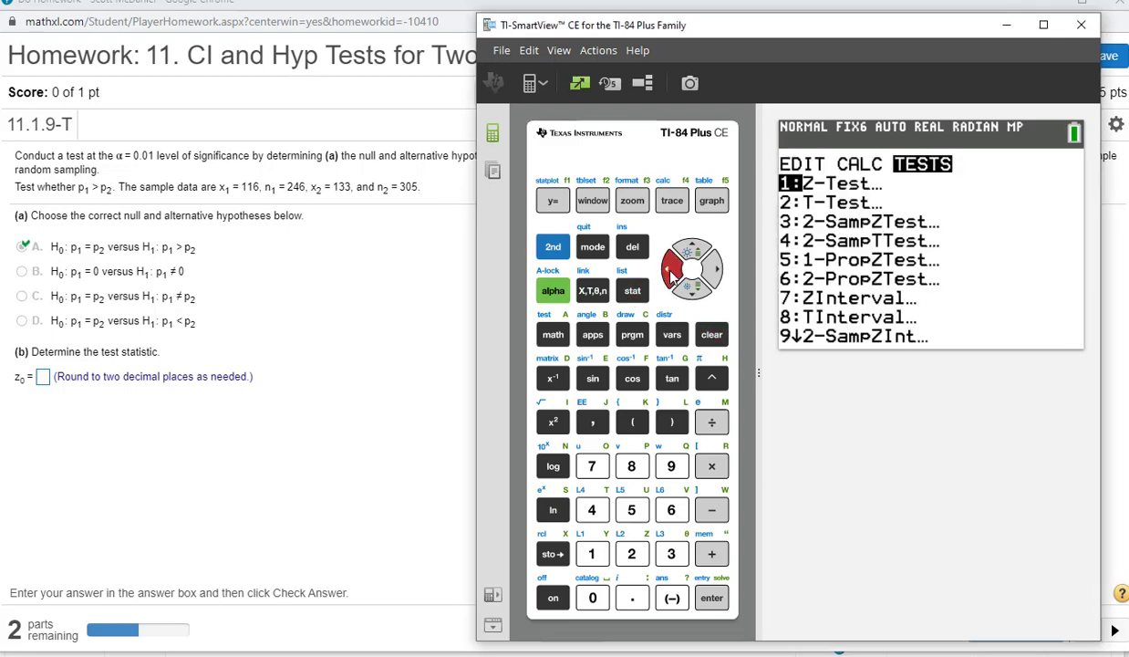
pyautogui.moveTo(587, 151)
pyautogui.write('116')
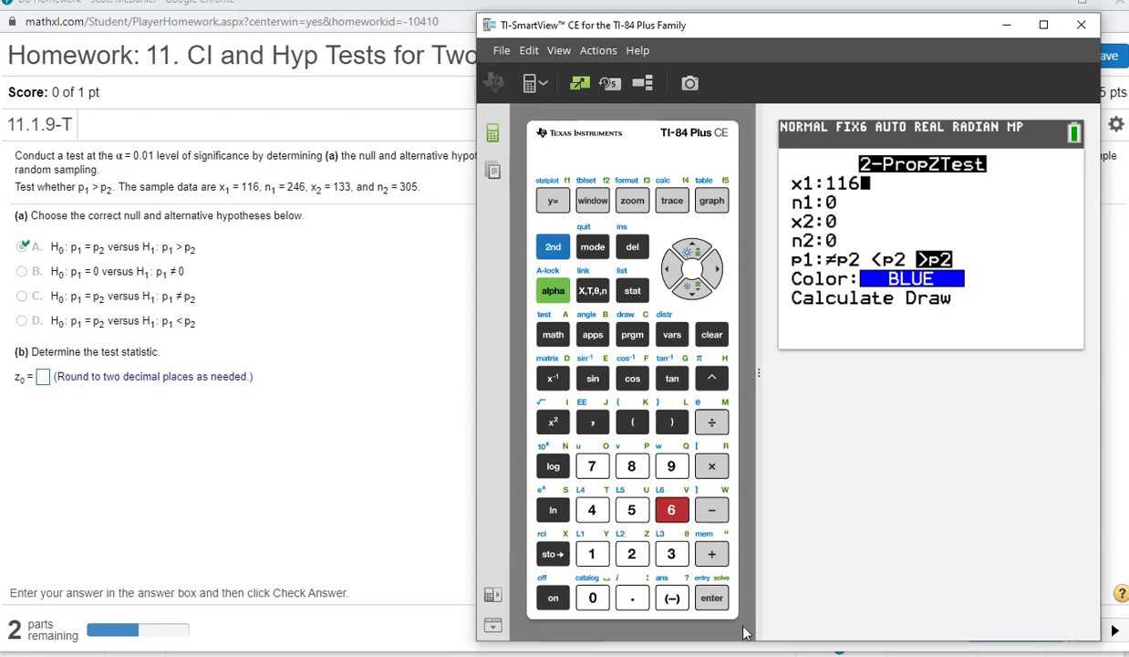
pyautogui.click(711, 597)
pyautogui.write('133')
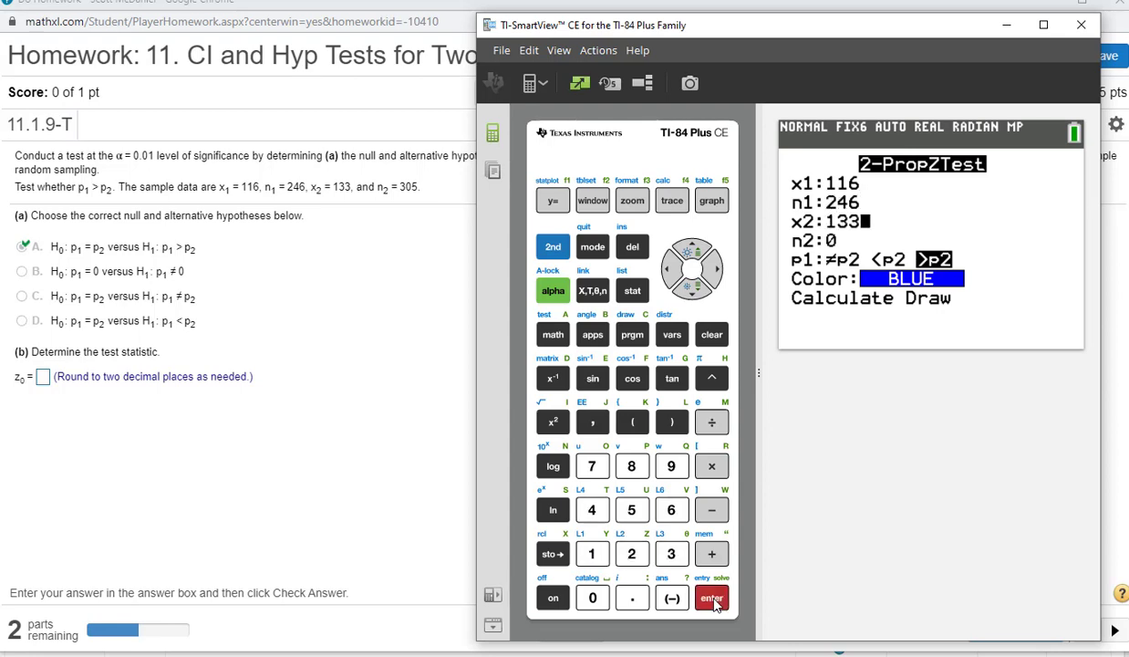
pyautogui.click(632, 509)
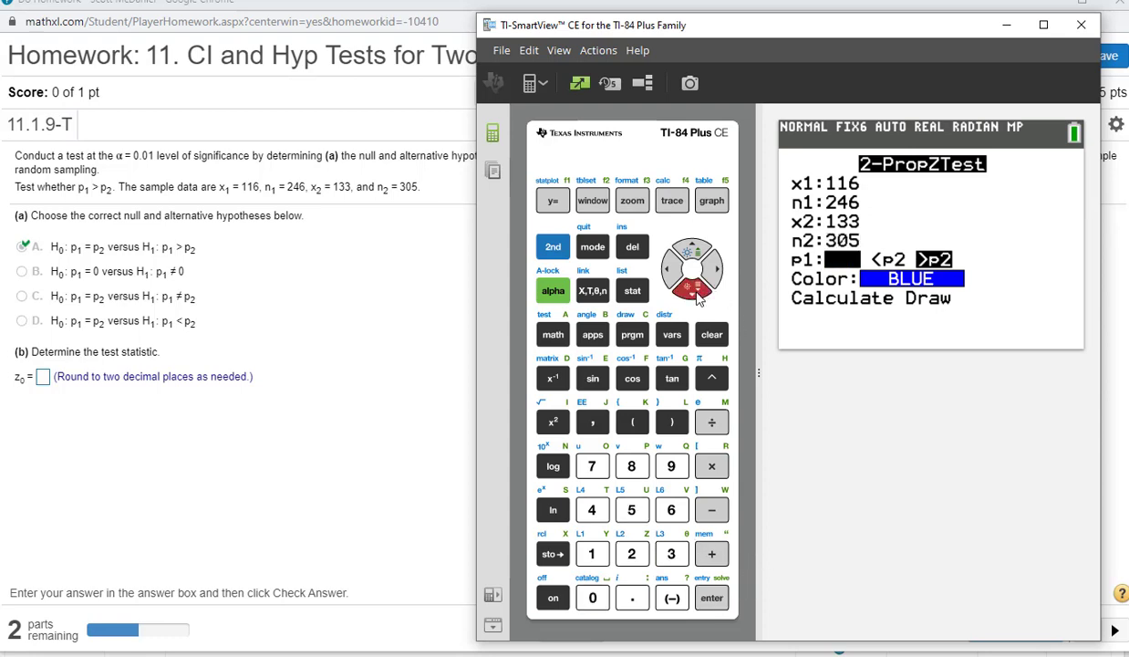
pyautogui.moveTo(946, 276)
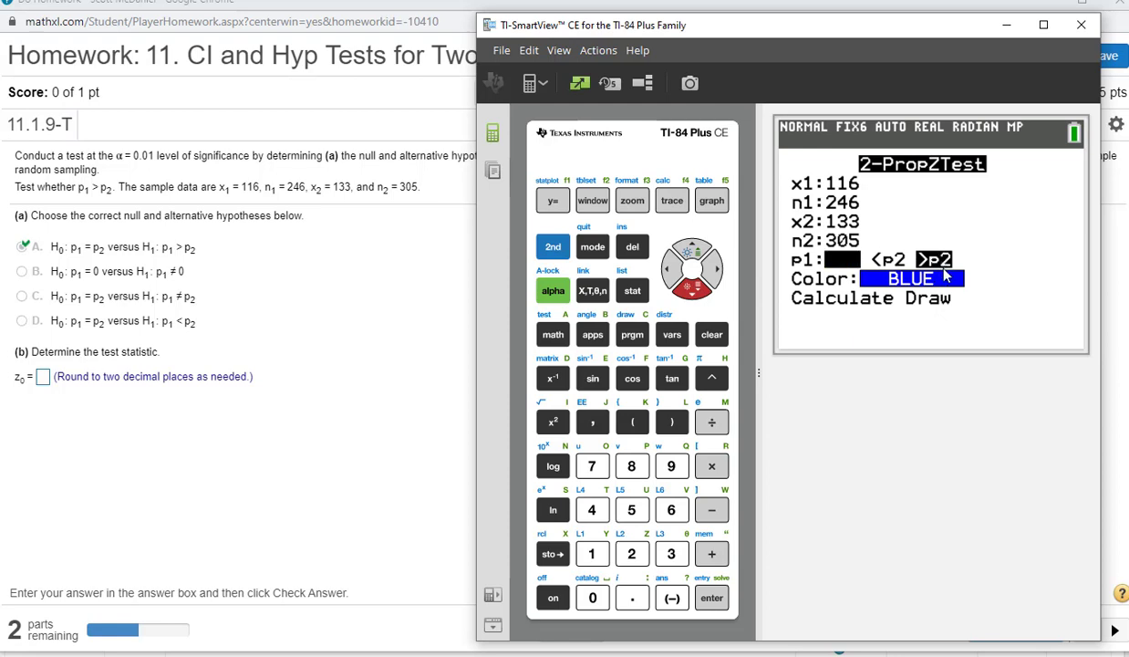
pyautogui.moveTo(765, 301)
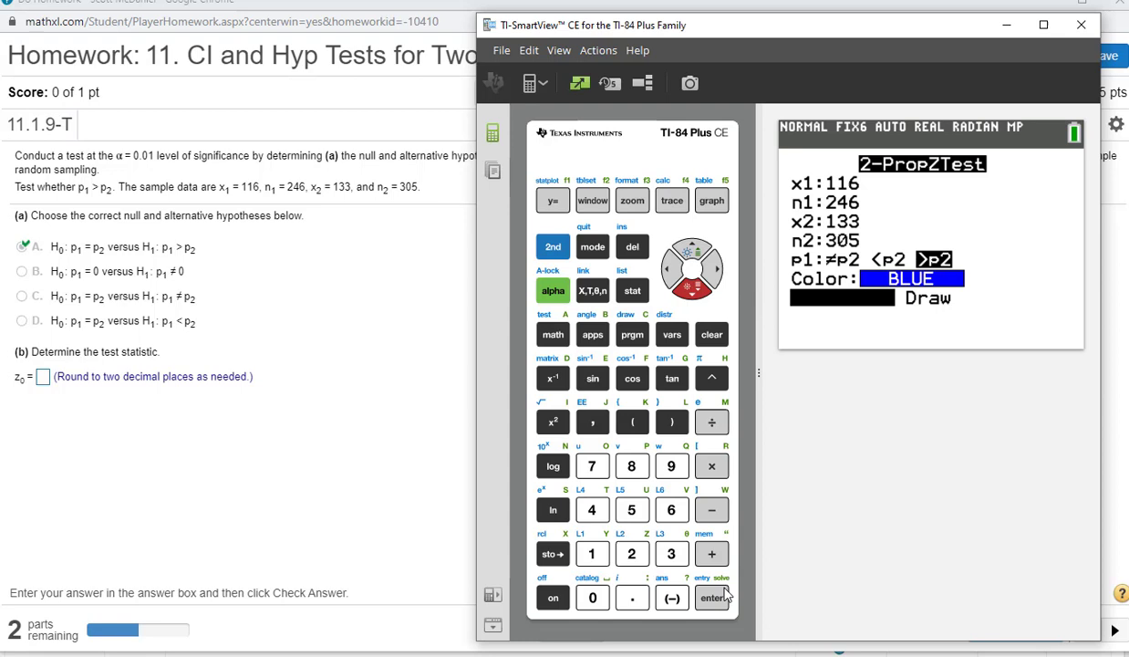
pyautogui.click(712, 598)
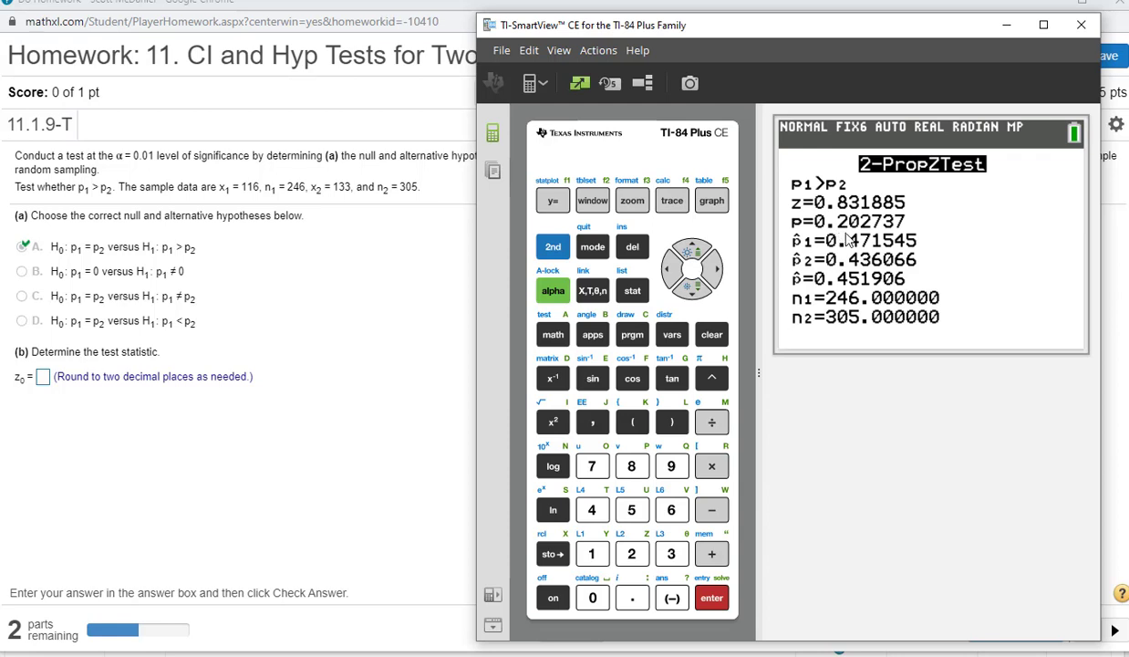
pyautogui.moveTo(845, 221)
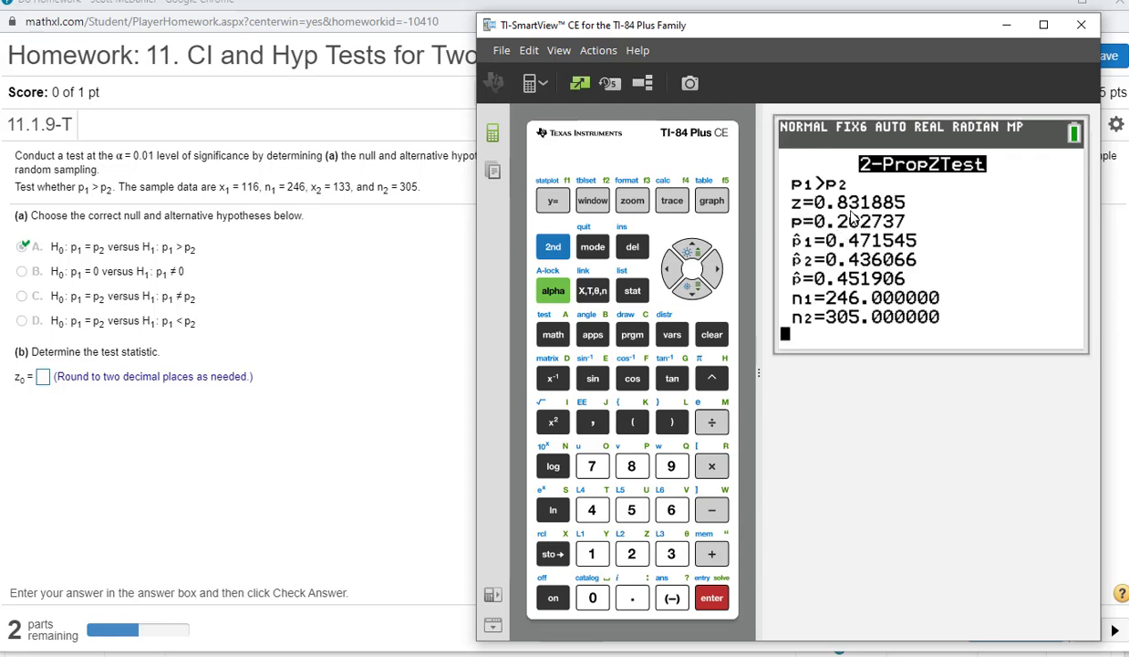
pyautogui.moveTo(864, 218)
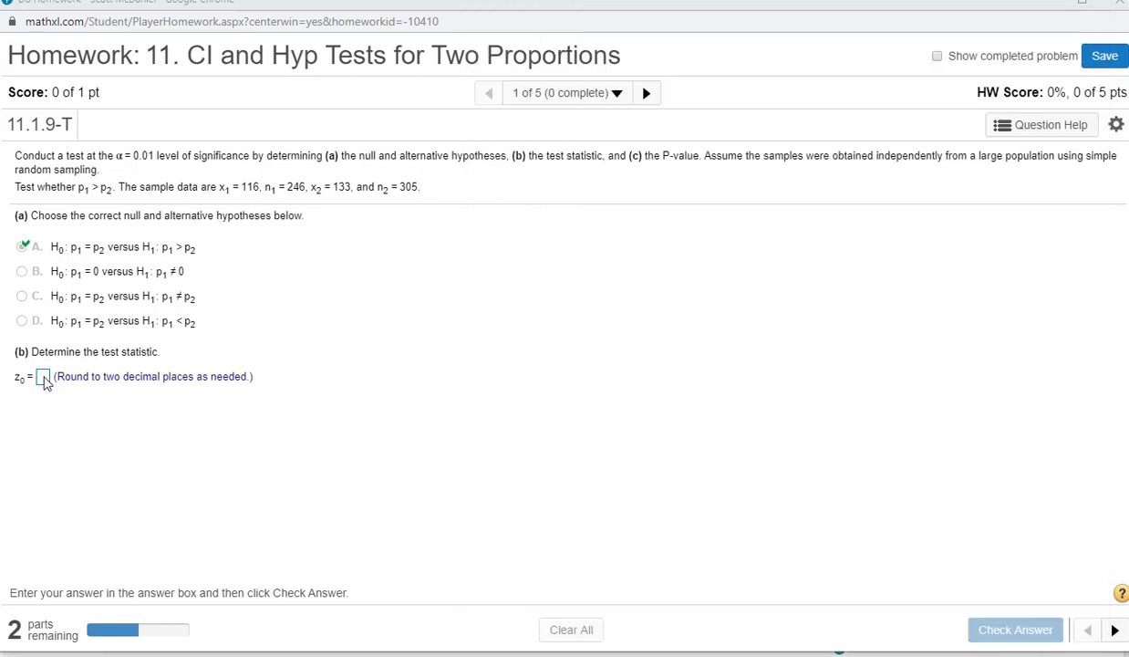
# Step: Enter .83 as the test statistic z0 and check the answer
pyautogui.click(44, 376)
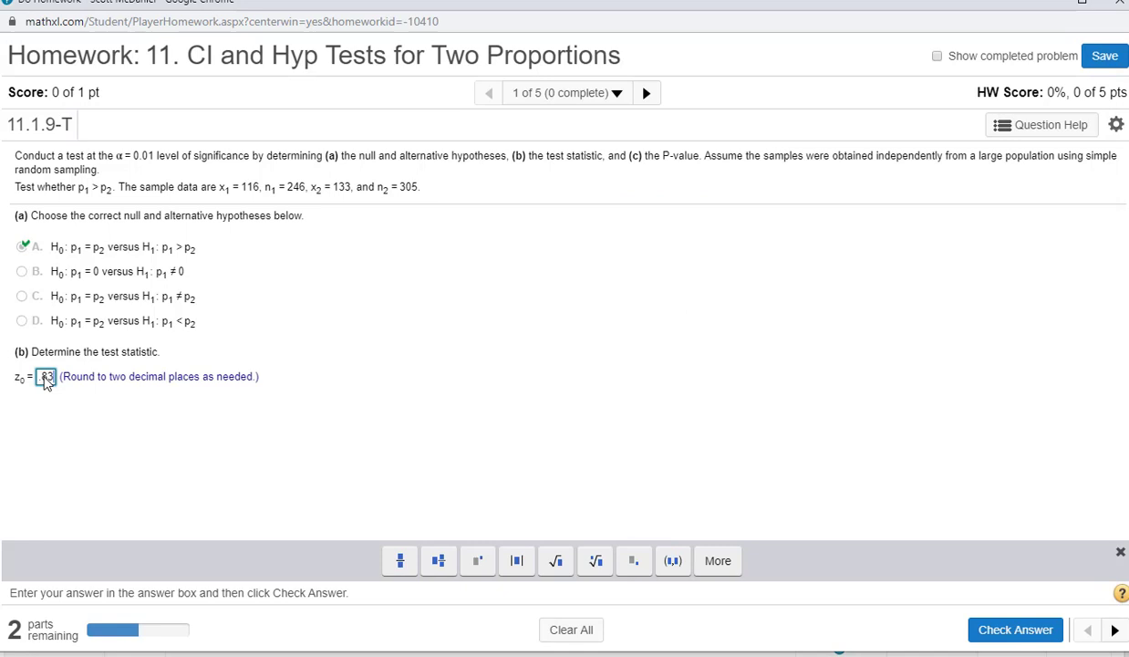
pyautogui.click(1015, 630)
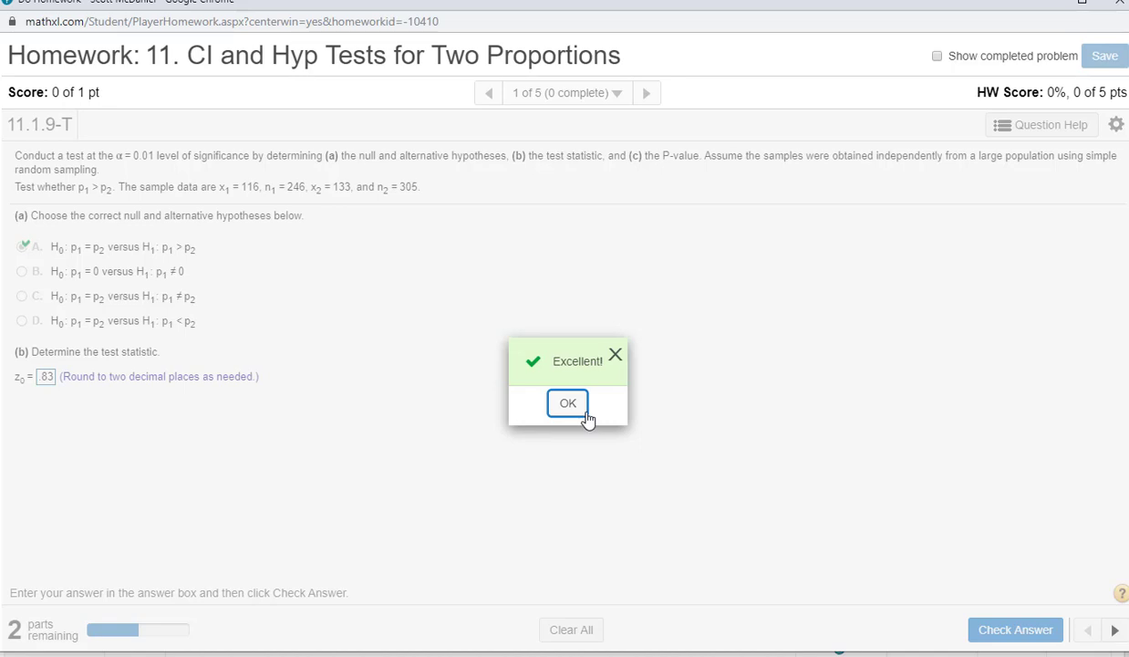
pyautogui.moveTo(47, 389)
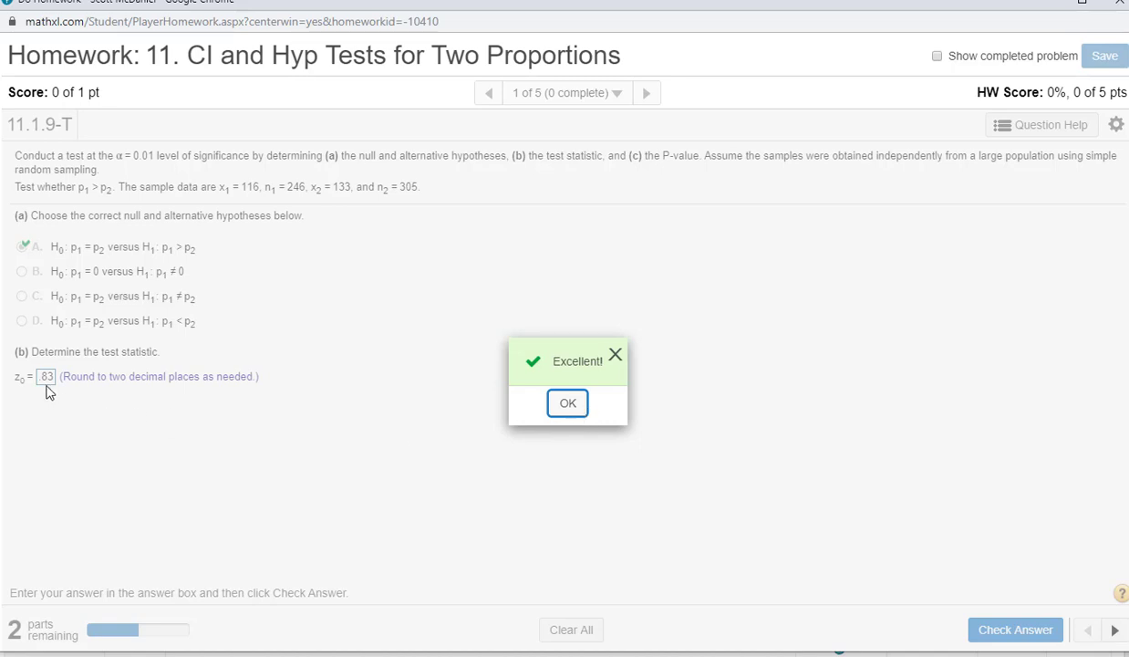
pyautogui.moveTo(568, 403)
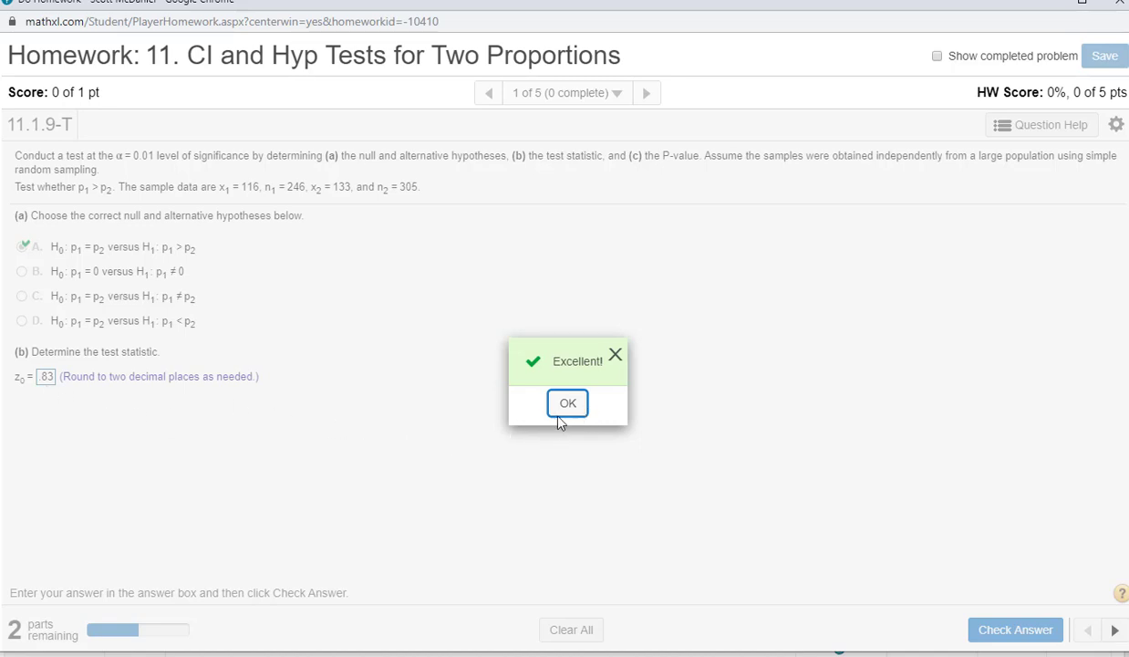
# Step: Dismiss the Excellent! popup and bring back TI-SmartView's p=0.202737 result
pyautogui.click(567, 404)
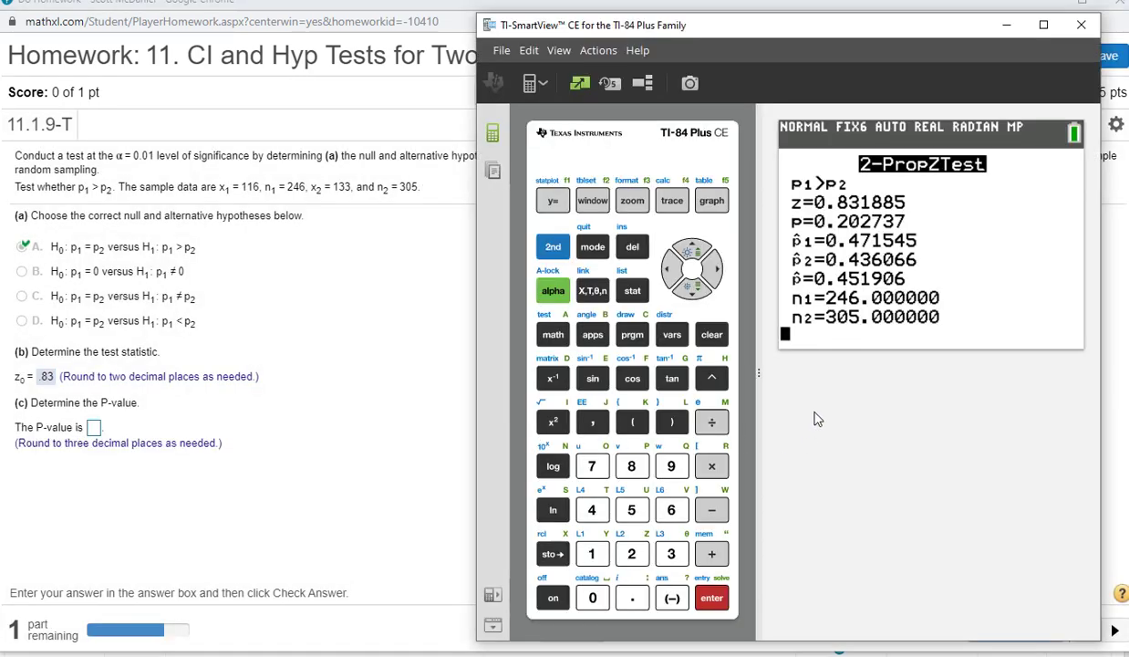
pyautogui.moveTo(914, 257)
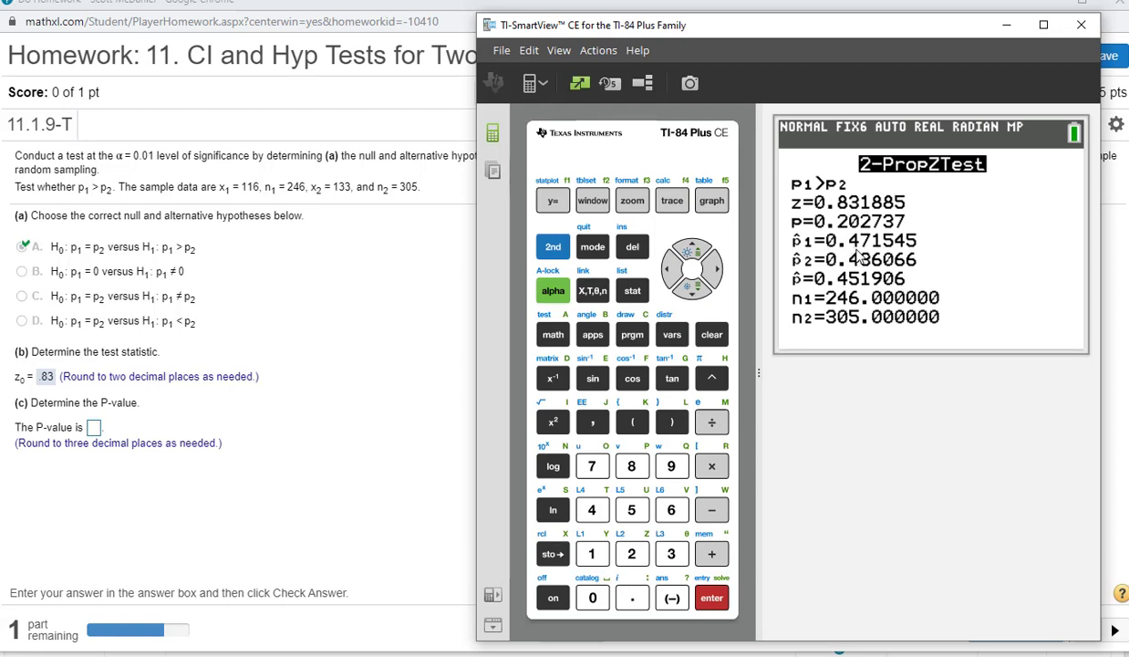
pyautogui.moveTo(864, 275)
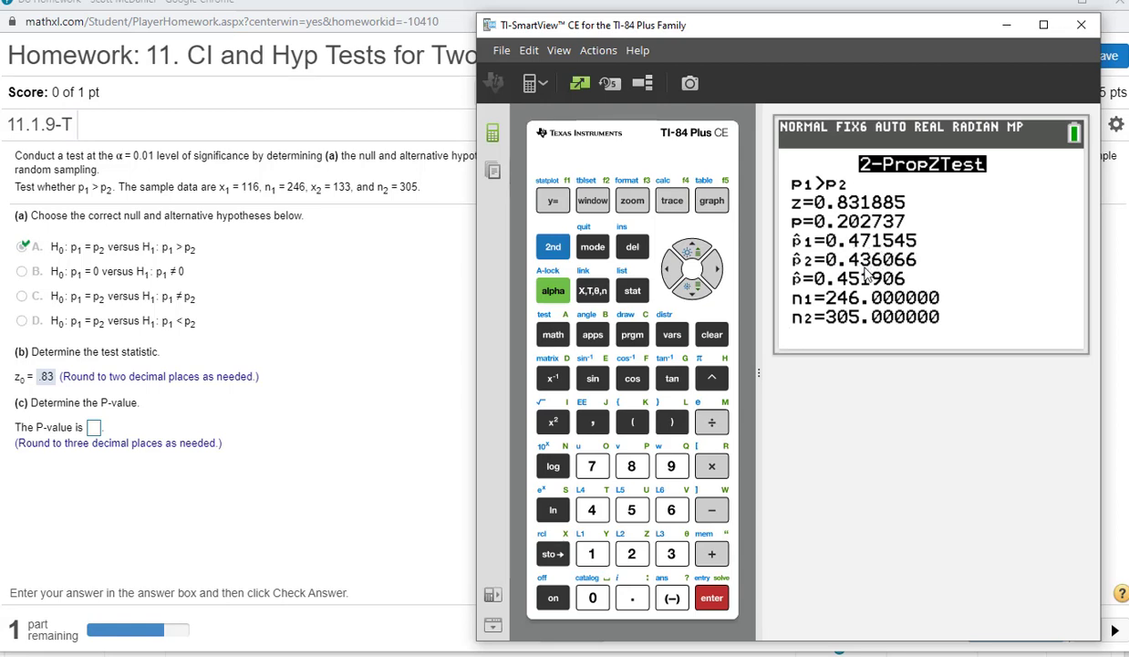
pyautogui.moveTo(873, 274)
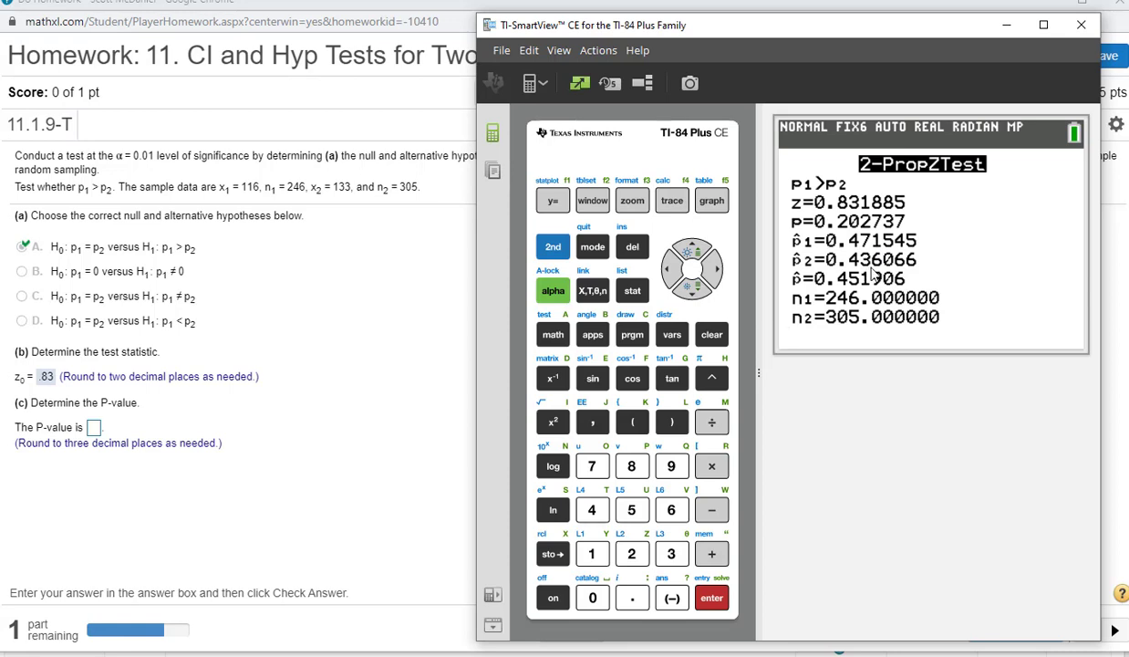
pyautogui.moveTo(864, 248)
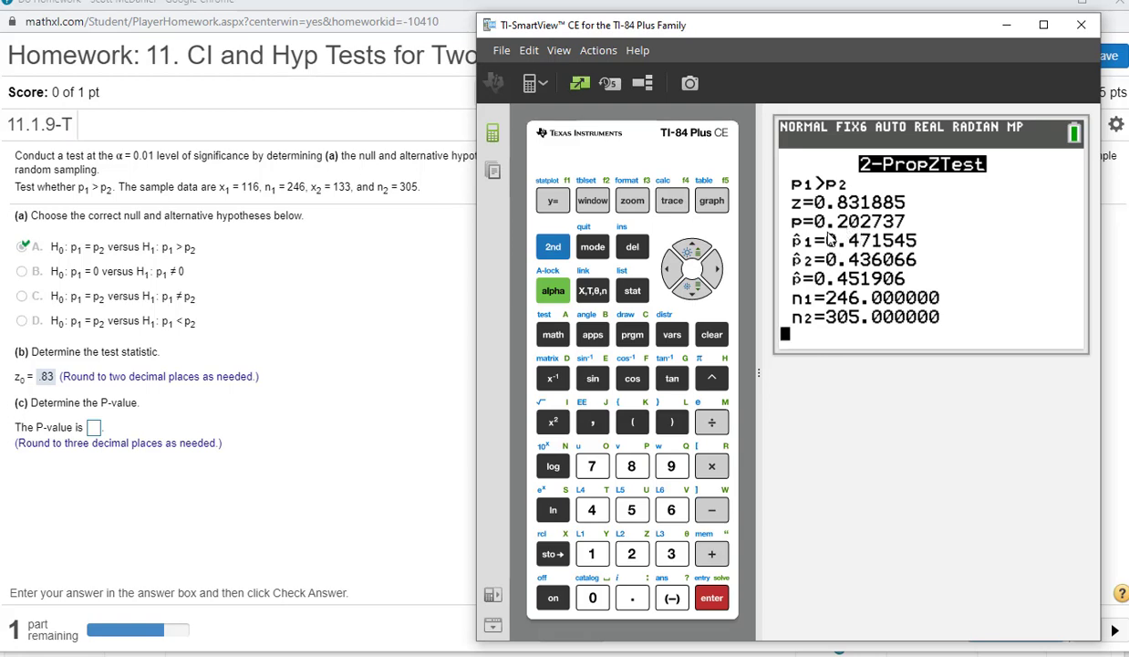
pyautogui.moveTo(826, 228)
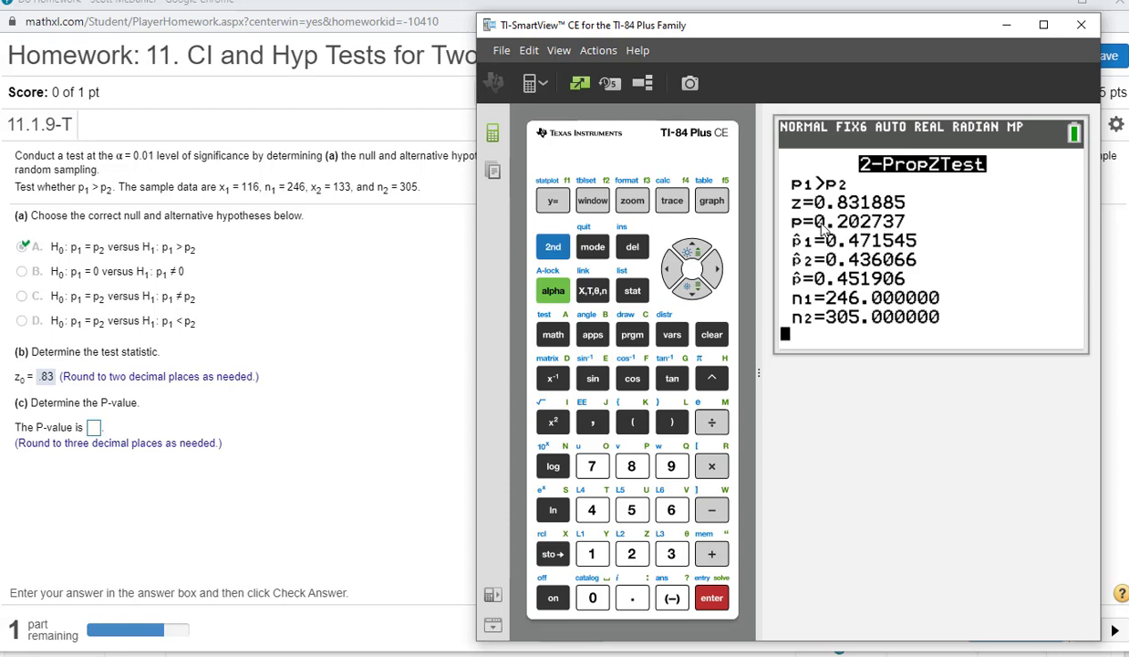
pyautogui.moveTo(858, 240)
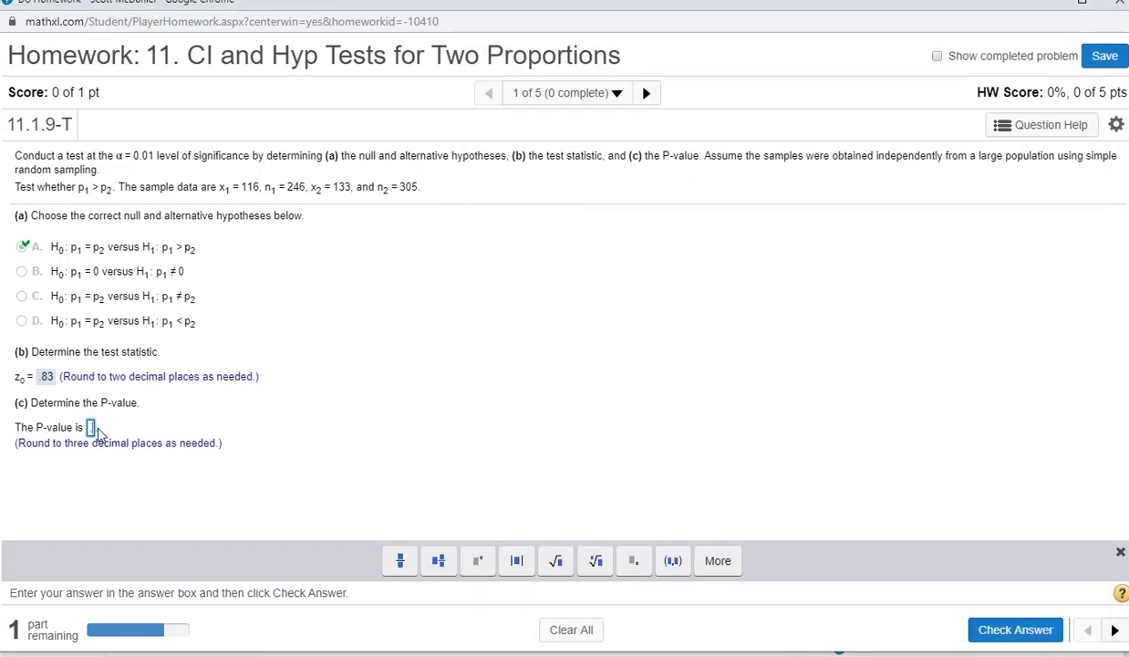
# Step: Enter .203 as the P-value and check the answer
pyautogui.write('.203')
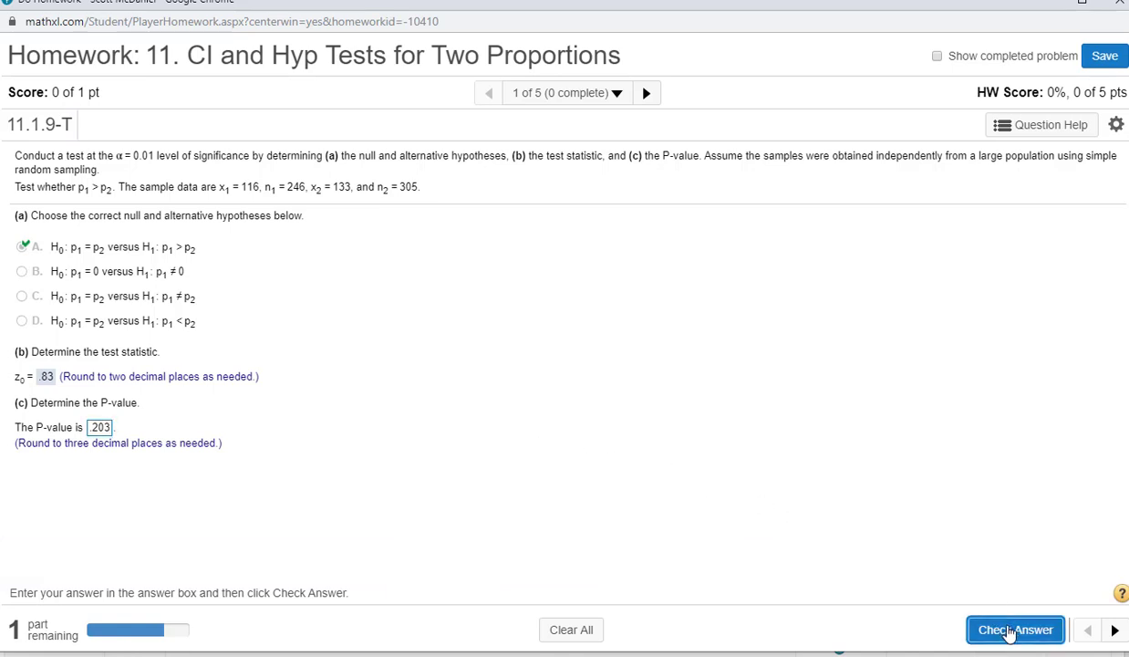
pyautogui.click(1016, 630)
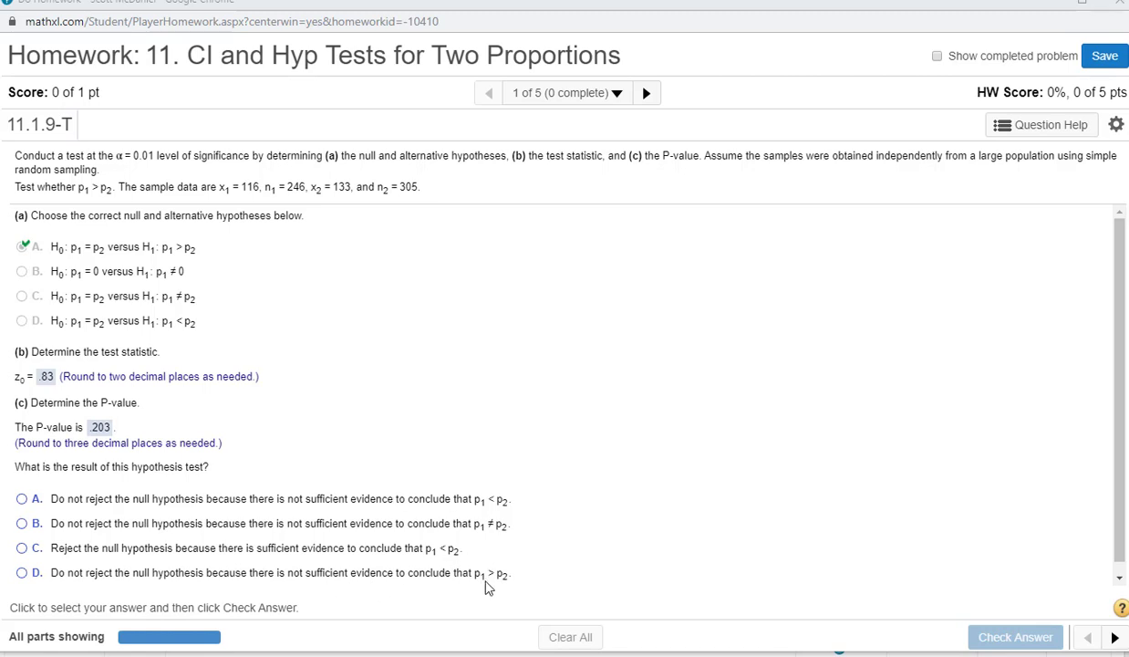
pyautogui.moveTo(30, 586)
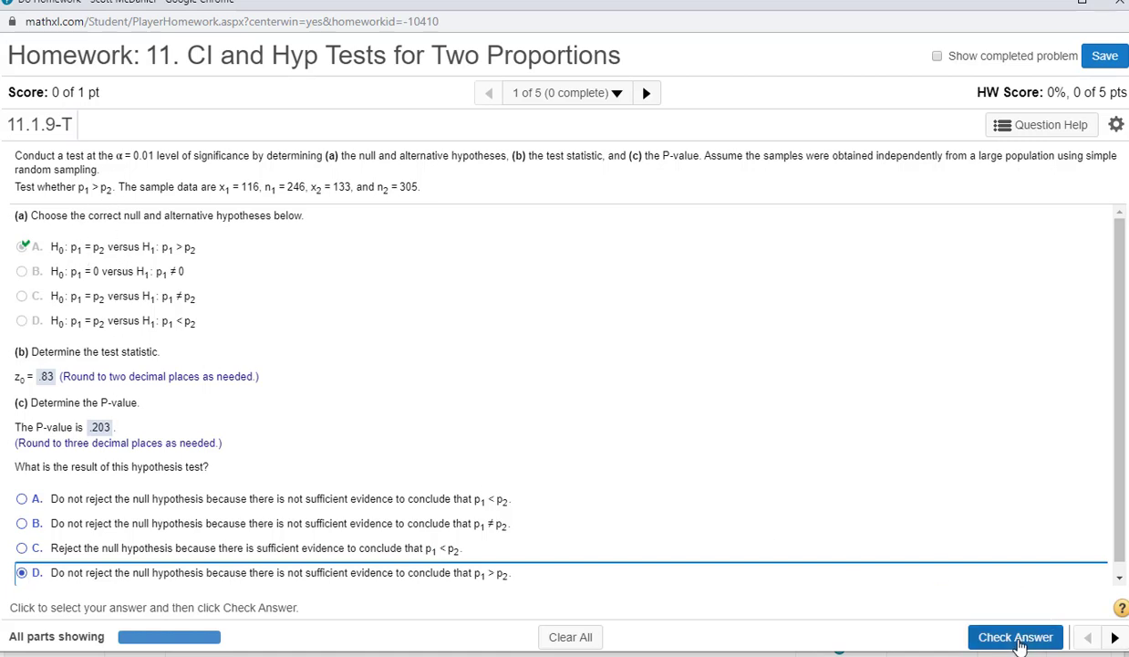
# Step: Submit option D, 'do not reject the null hypothesis', and dismiss the Well done! popup
pyautogui.click(1015, 637)
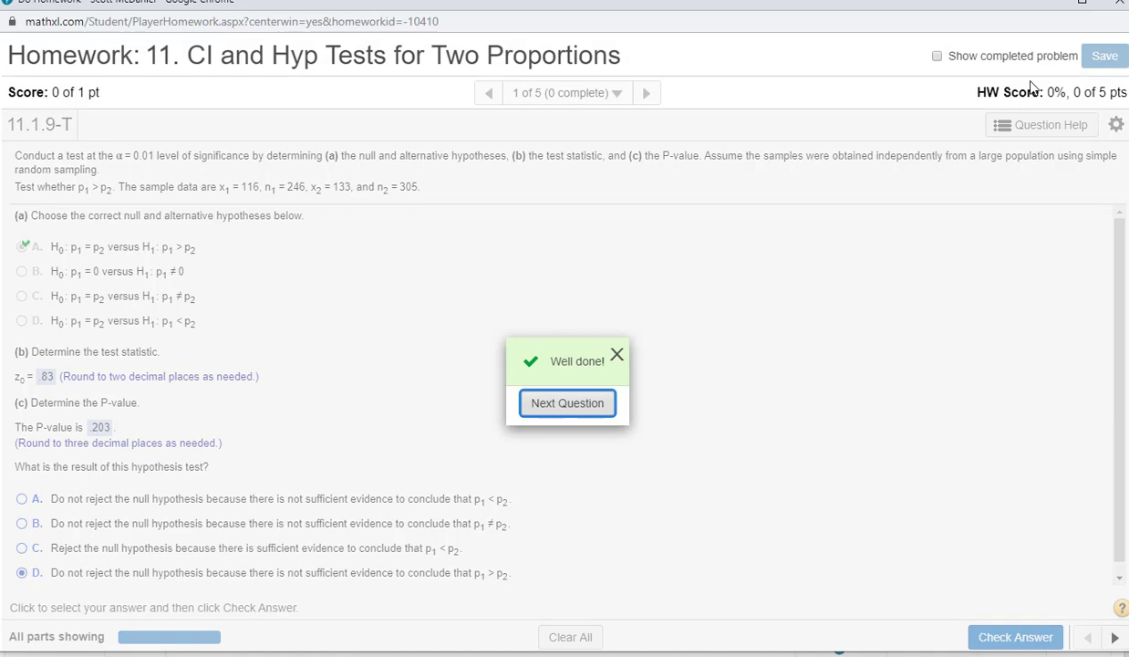
pyautogui.click(566, 403)
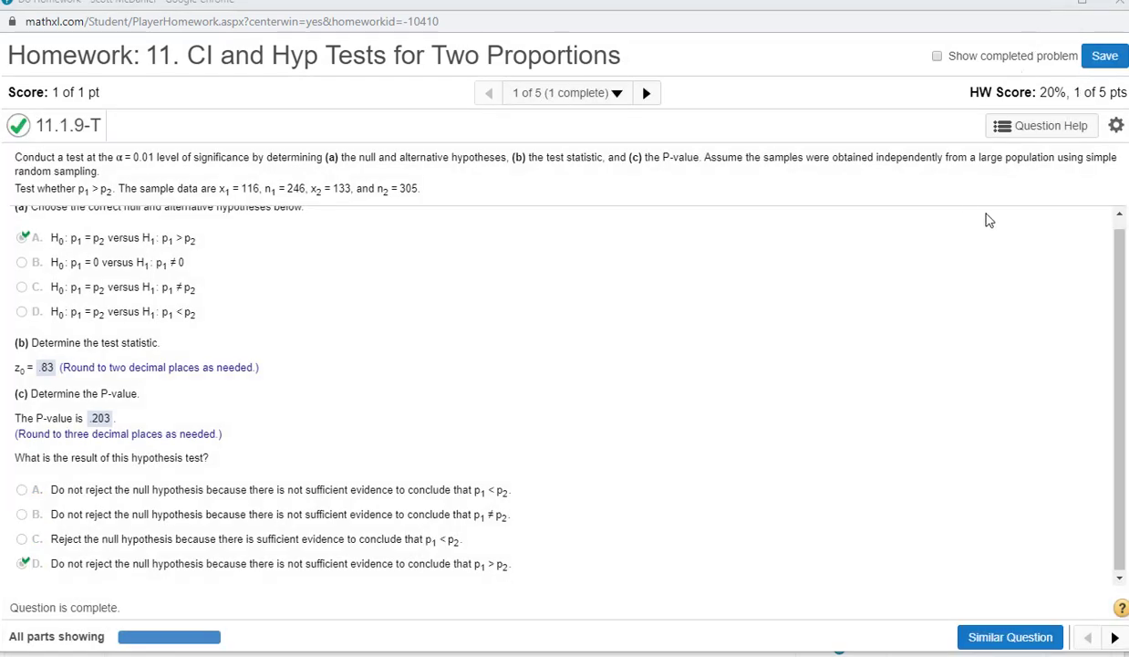
pyautogui.click(1041, 125)
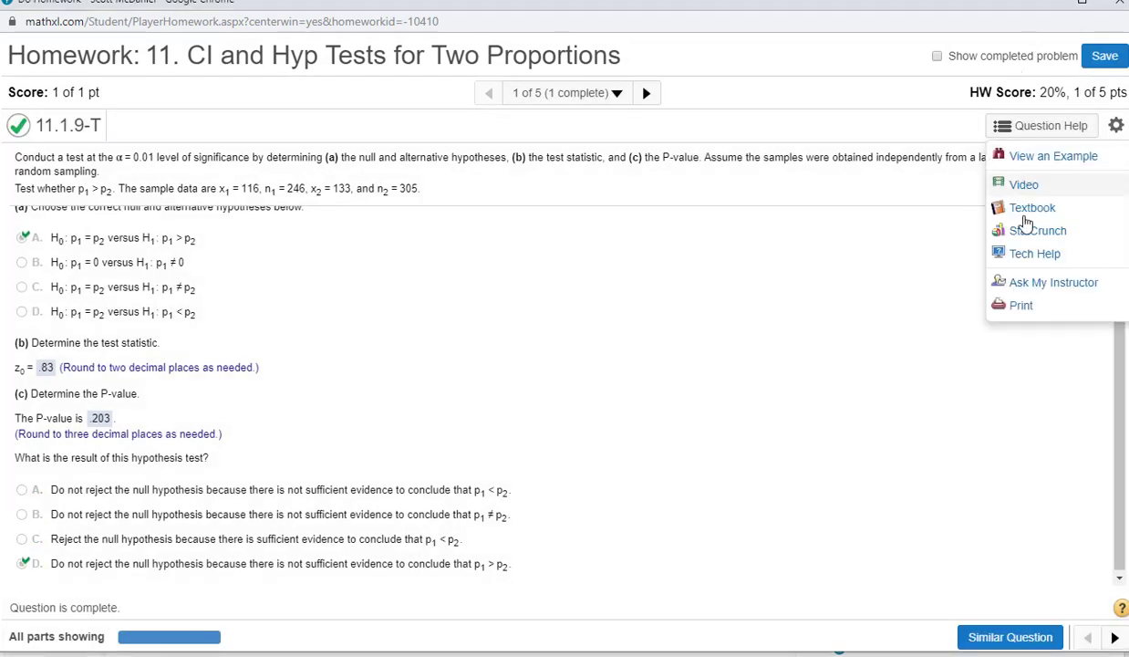
# Step: Launch StatCrunch and choose Stat > Proportion Stats > Two Sample > With Summary
pyautogui.click(1043, 230)
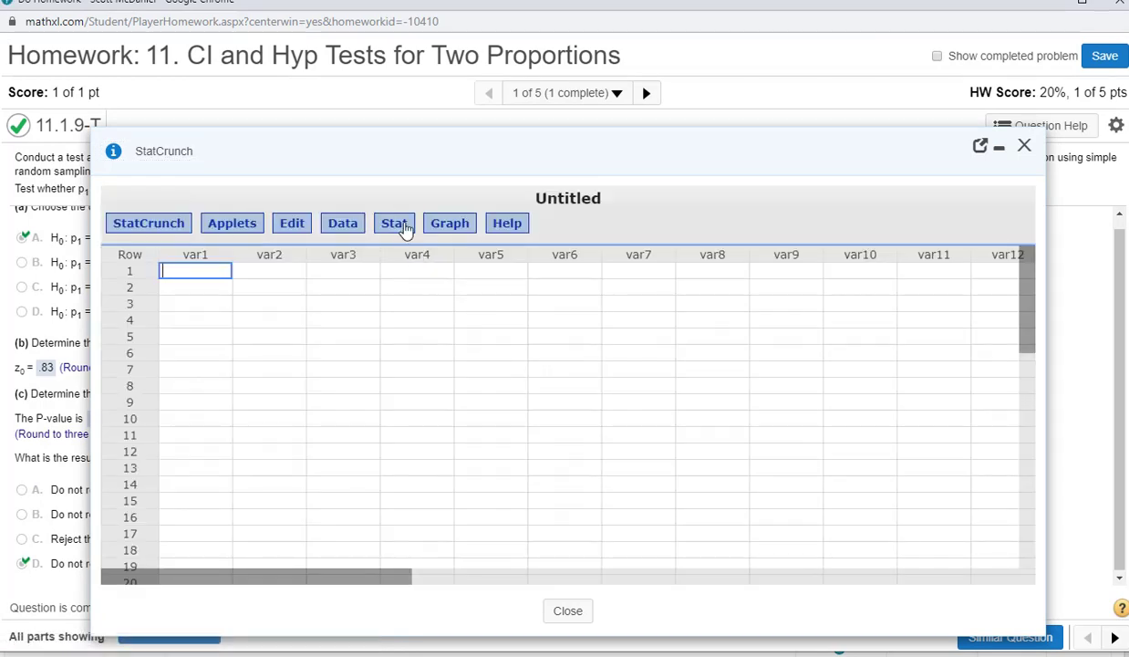
pyautogui.click(394, 223)
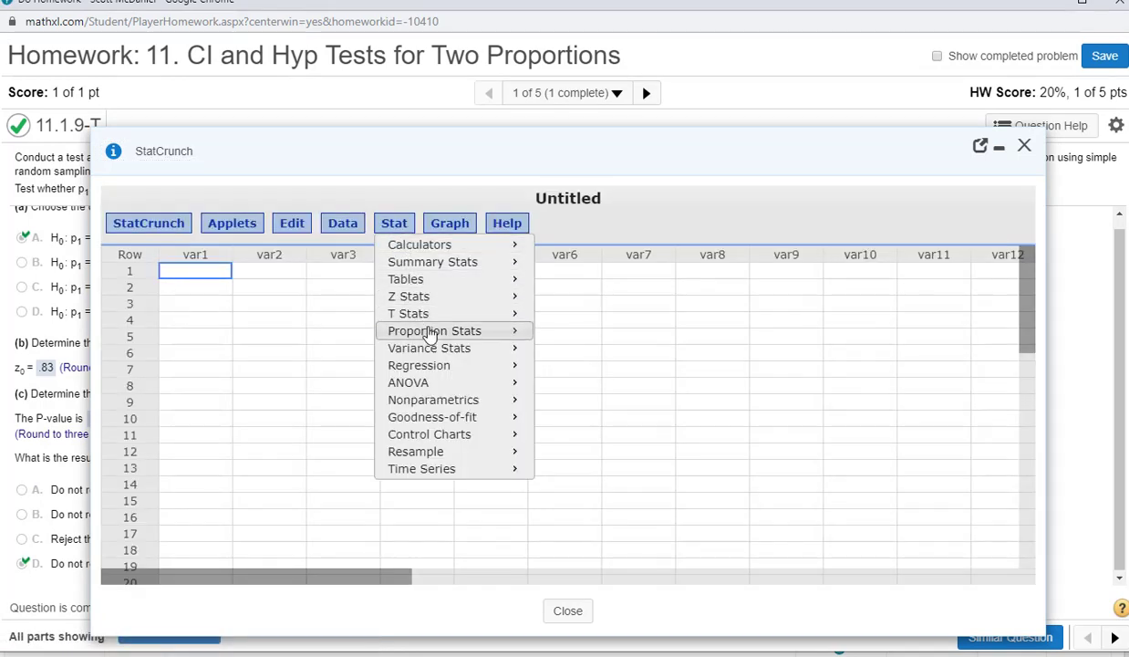
pyautogui.moveTo(435, 330)
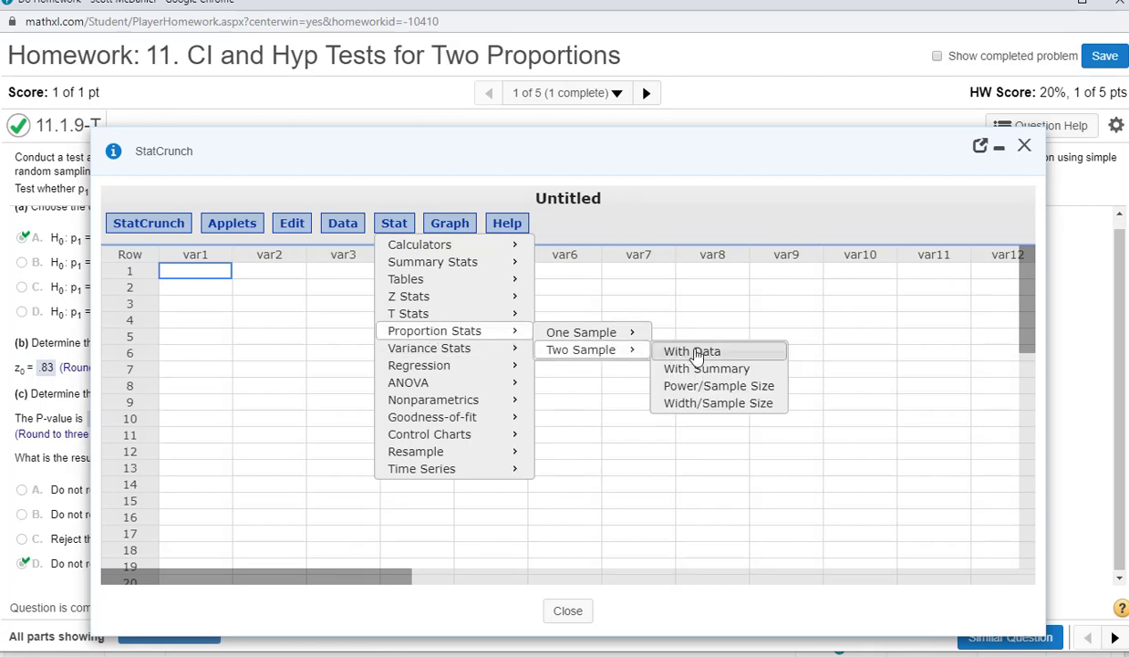
pyautogui.click(706, 368)
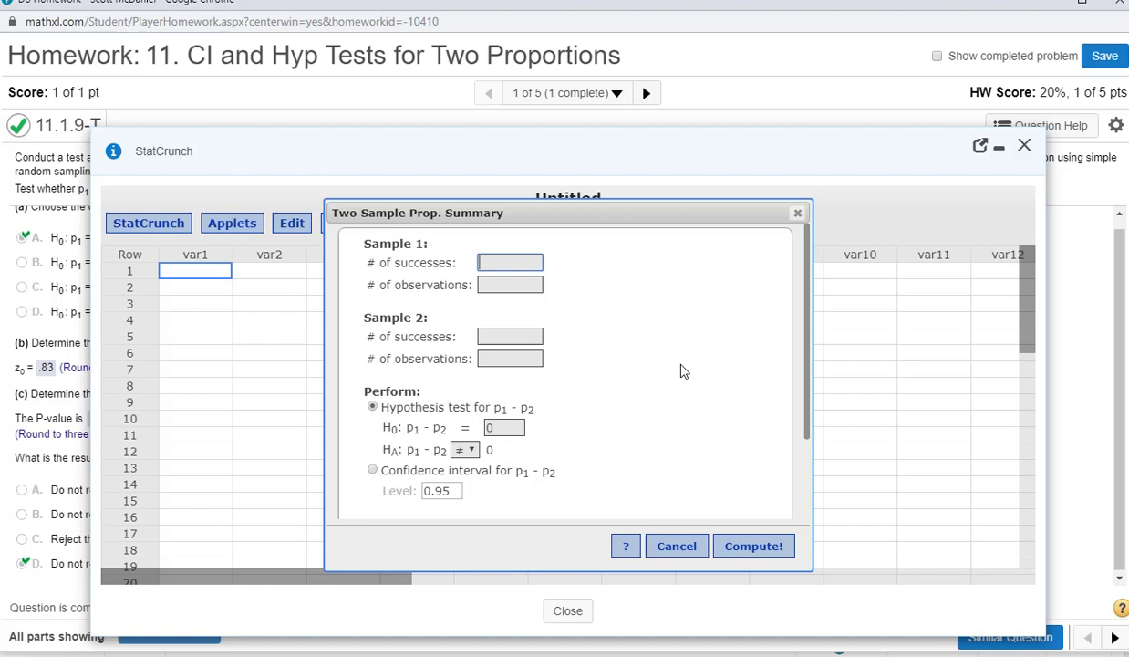
pyautogui.moveTo(842, 116)
pyautogui.write('116')
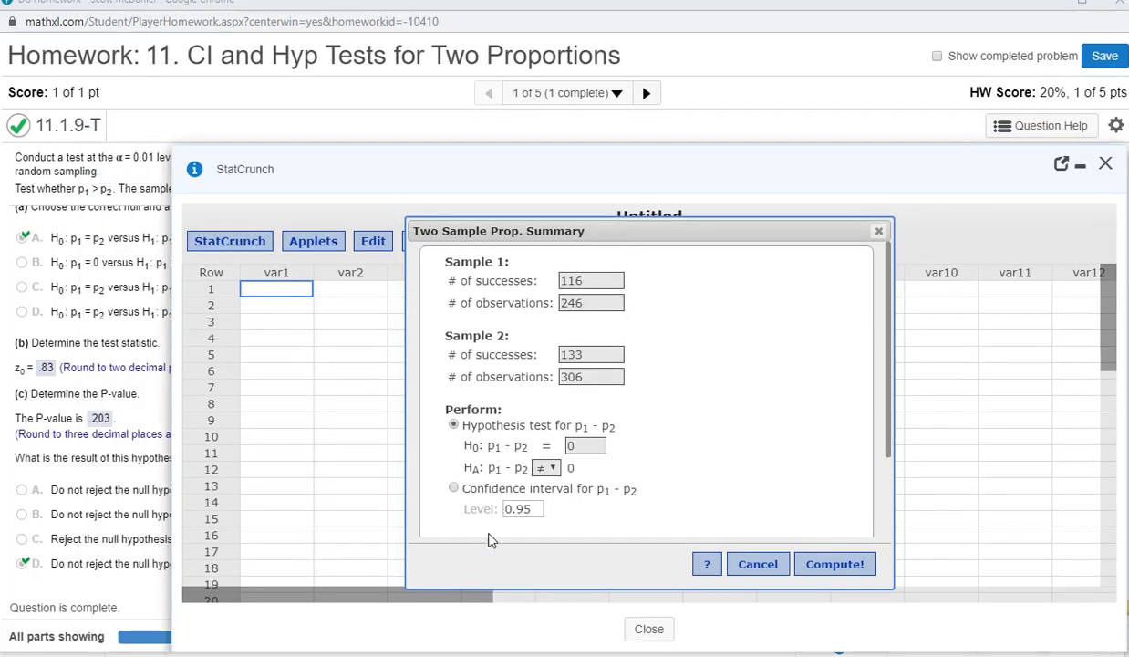
pyautogui.moveTo(487, 465)
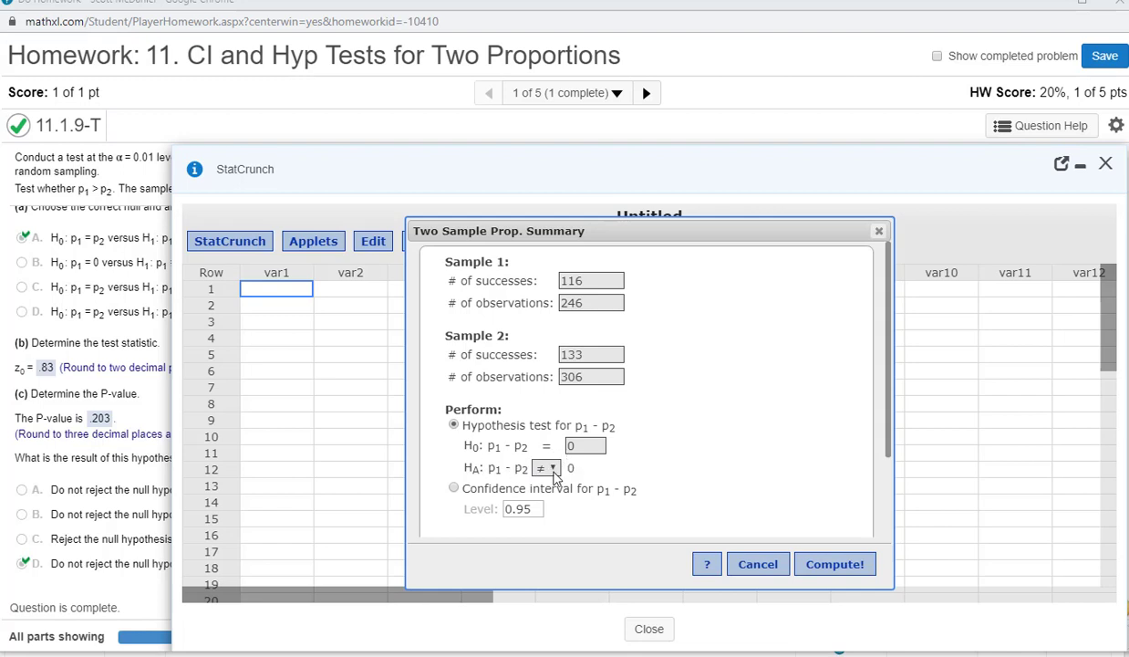
# Step: Compute the test for 116/246 vs 133/306 with alternative p1 − p2 > 0
pyautogui.click(545, 468)
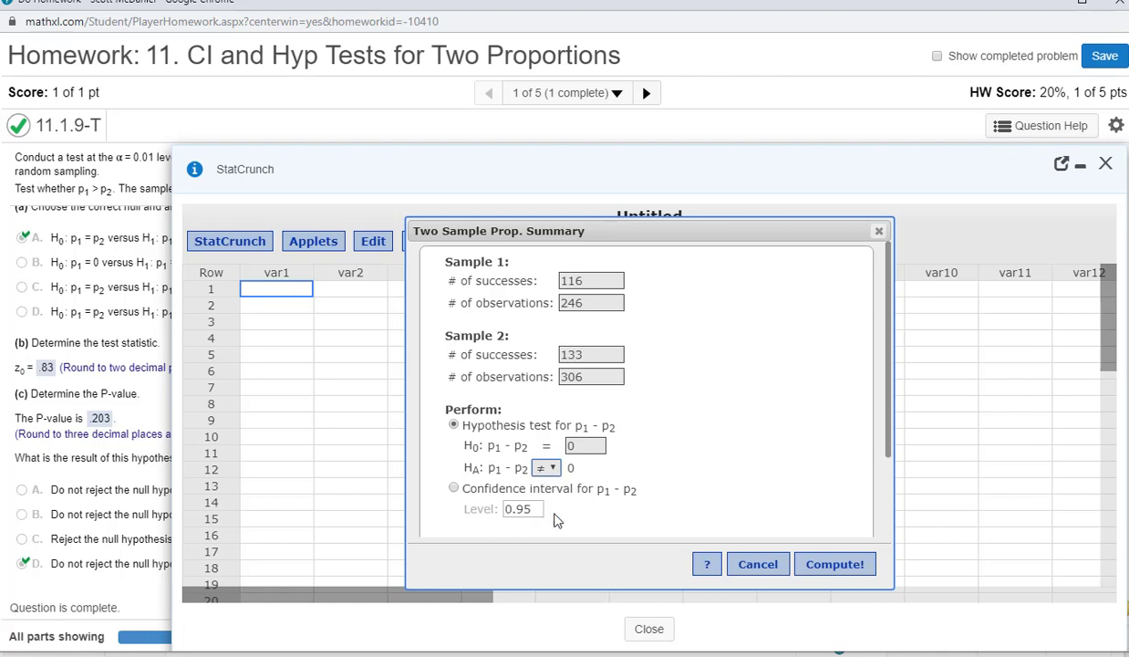
pyautogui.click(548, 468)
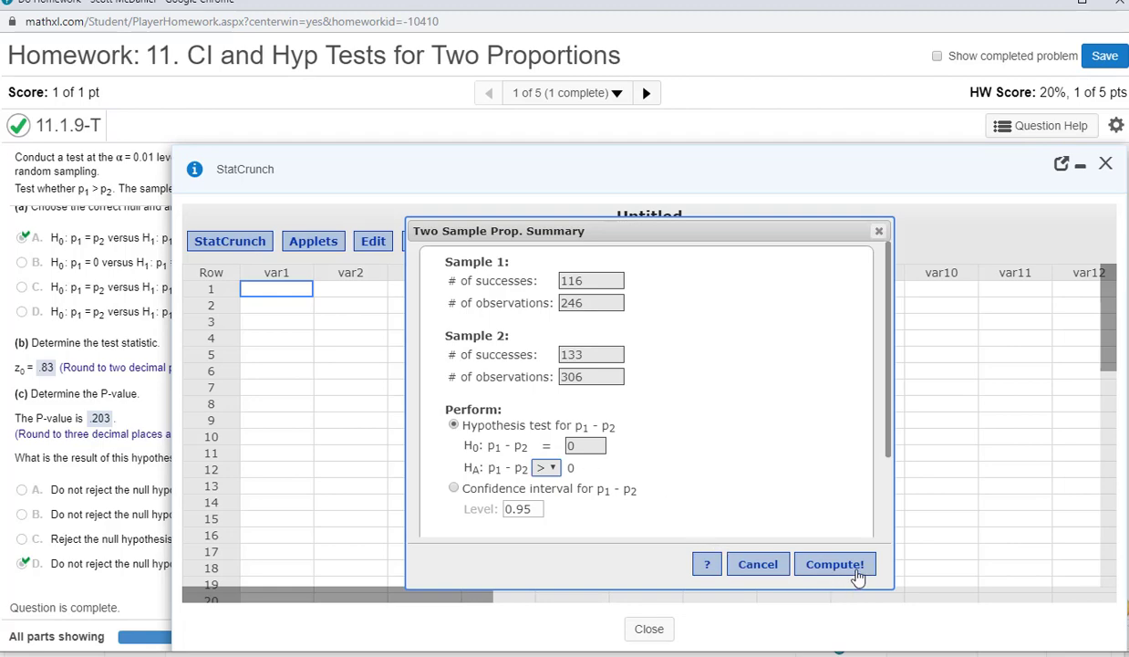
pyautogui.click(834, 564)
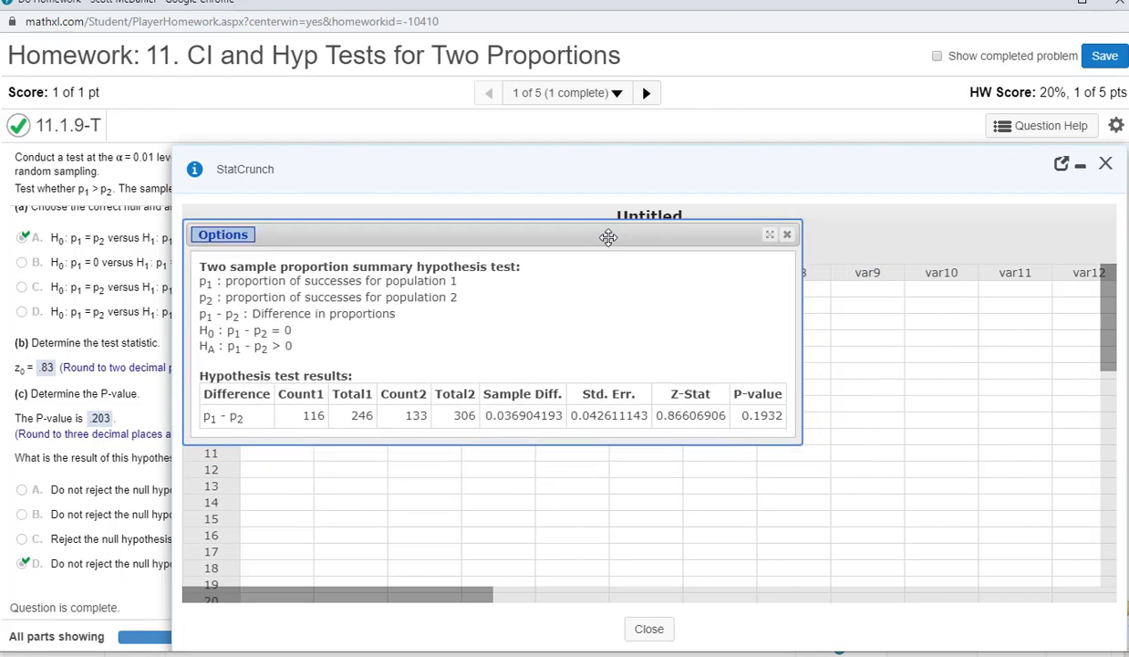
pyautogui.moveTo(413, 501)
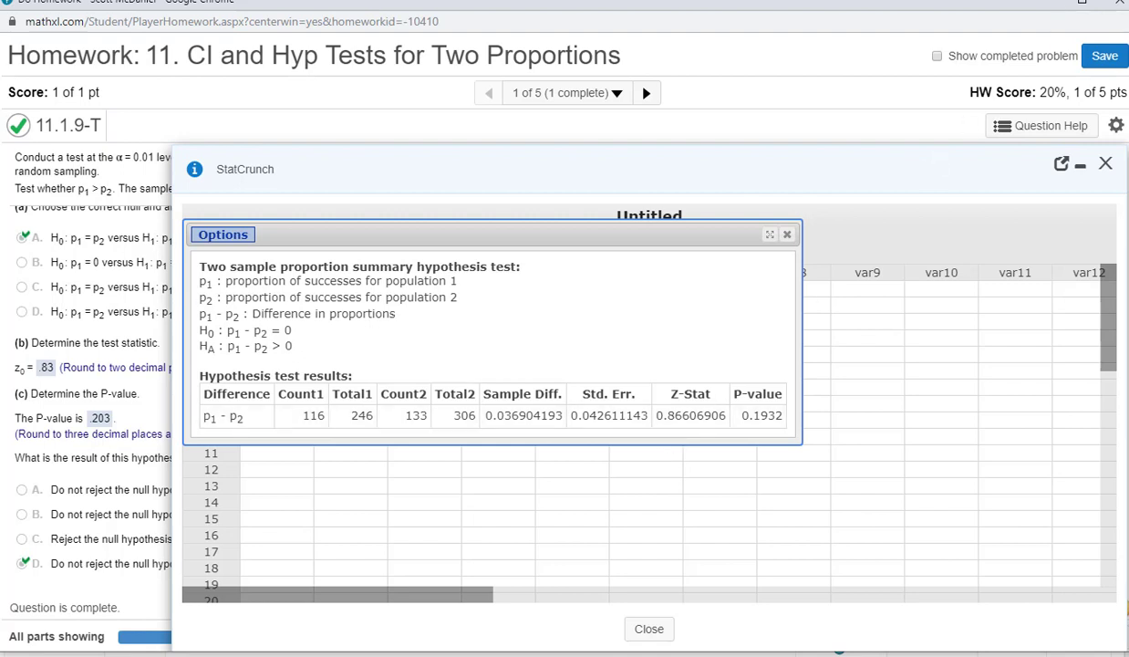
# Step: Review the Z-Stat 0.866, P-value 0.1932 output and open its Options menu
pyautogui.click(223, 235)
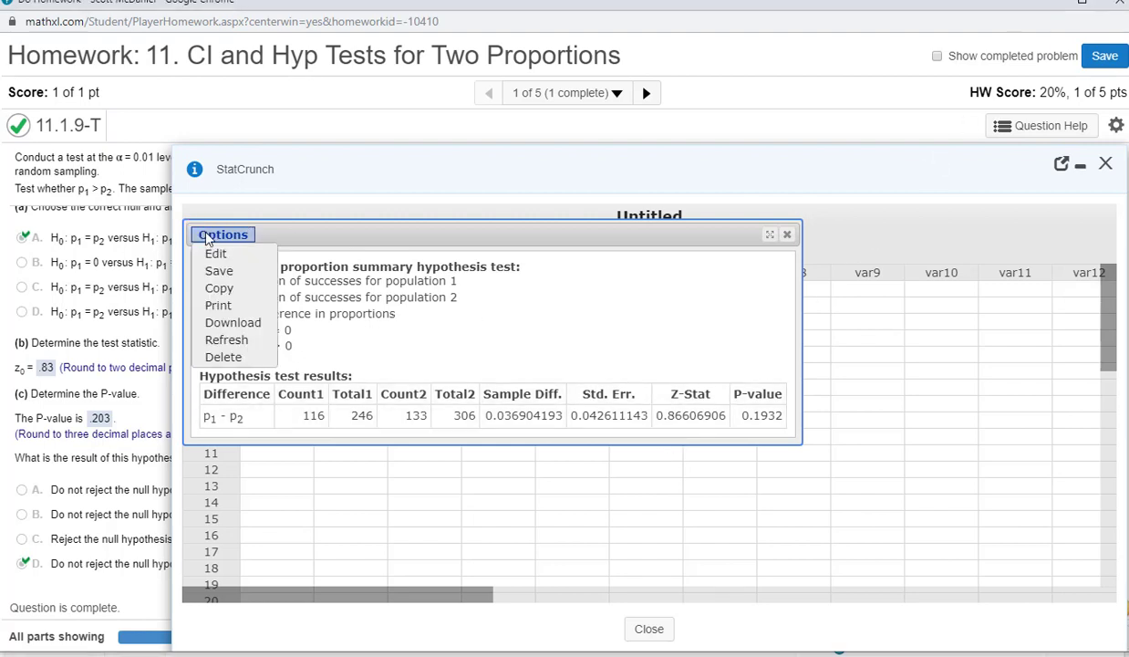
# Step: Change Sample 2 observations from 306 to 305 and recompute, giving P-value 0.2027
pyautogui.click(217, 254)
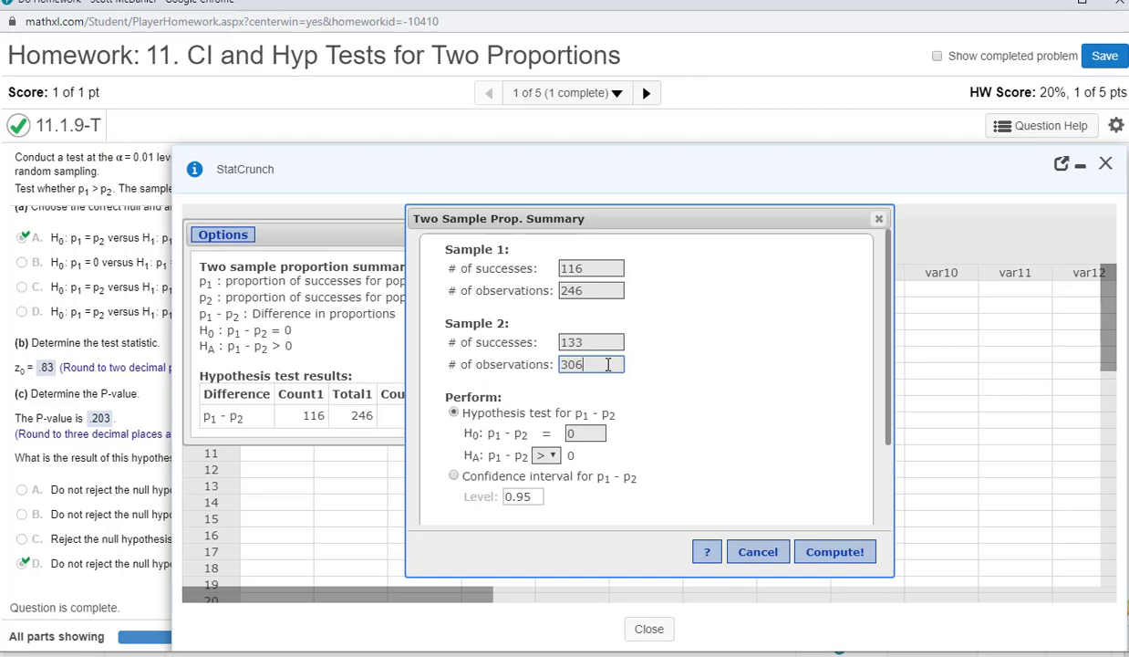
pyautogui.press('BackSpace')
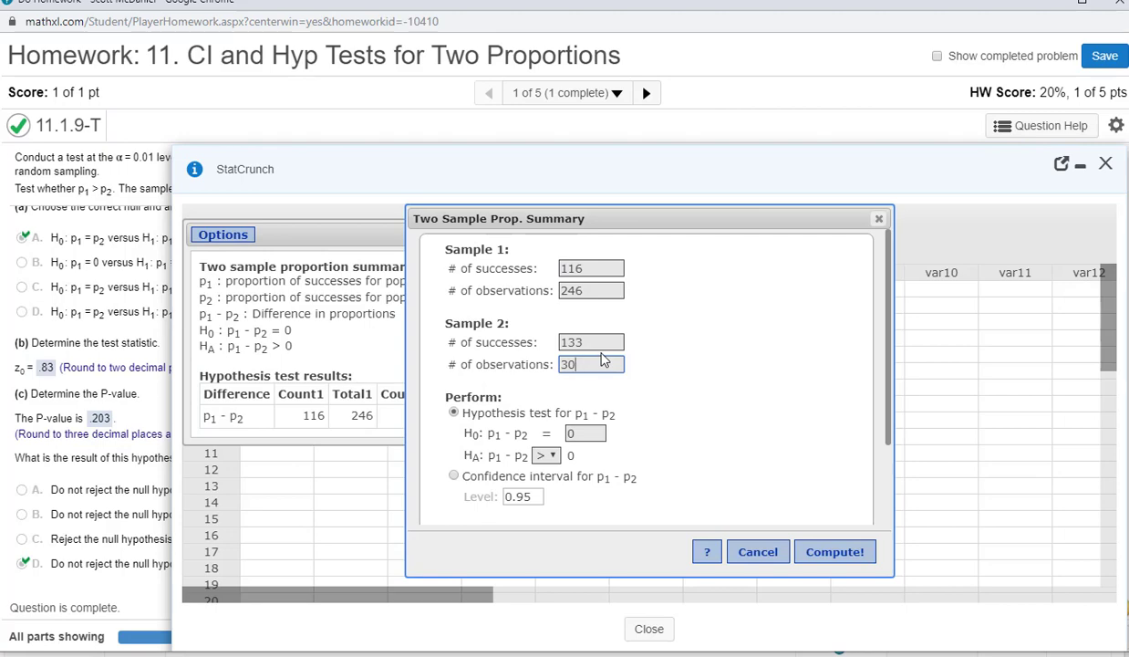
pyautogui.click(834, 551)
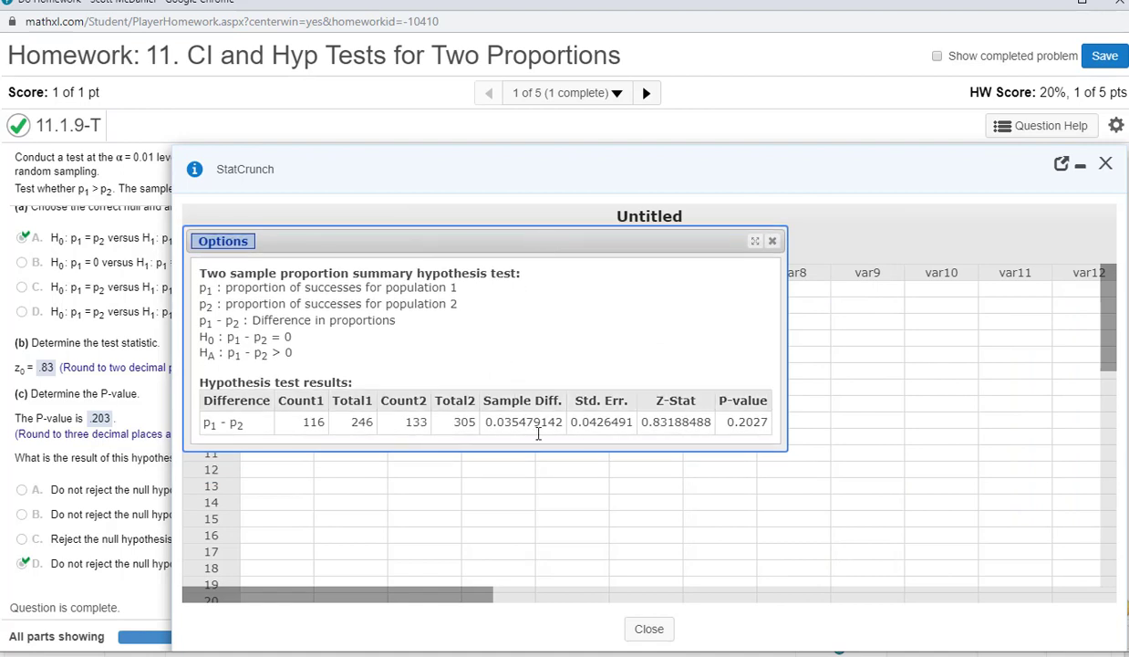
pyautogui.moveTo(643, 465)
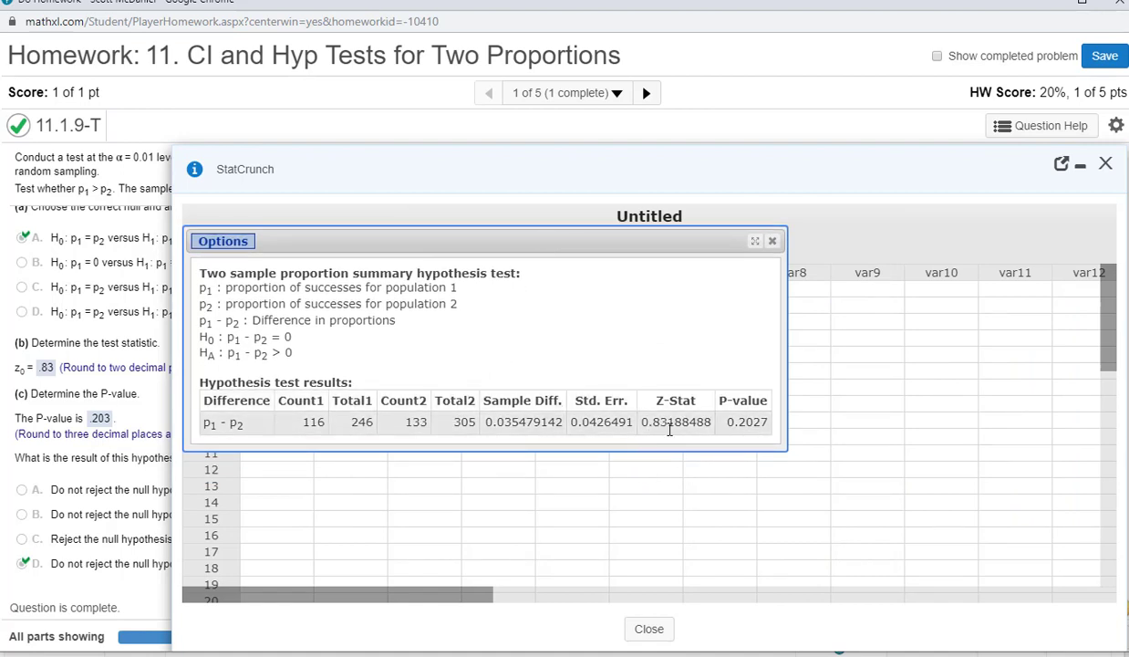
pyautogui.moveTo(744, 456)
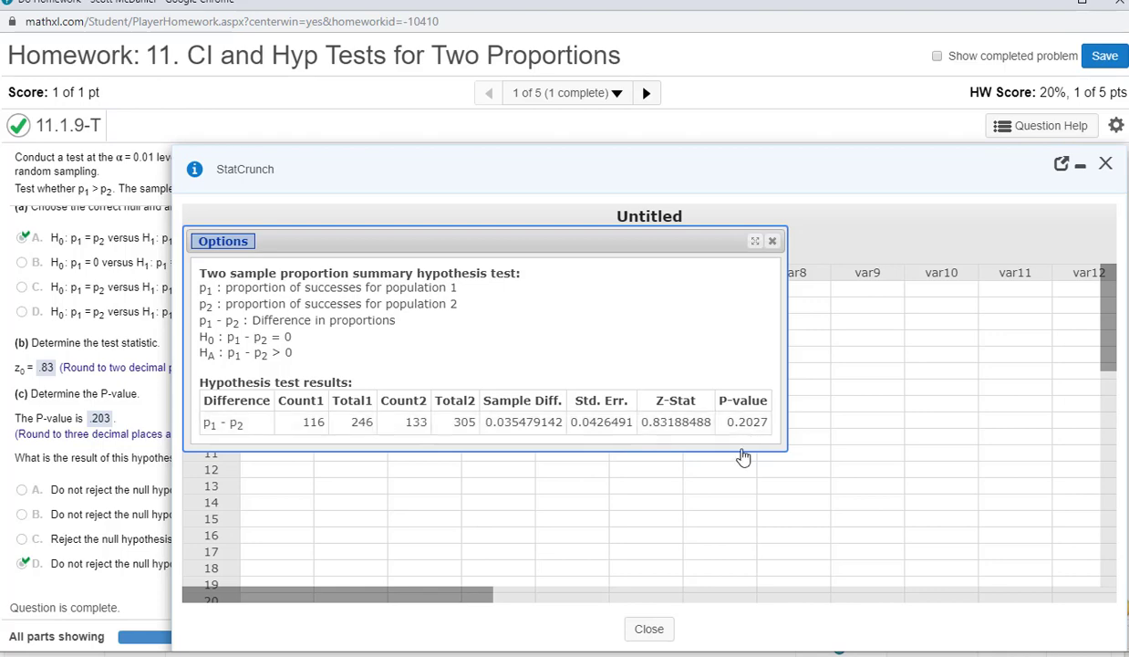